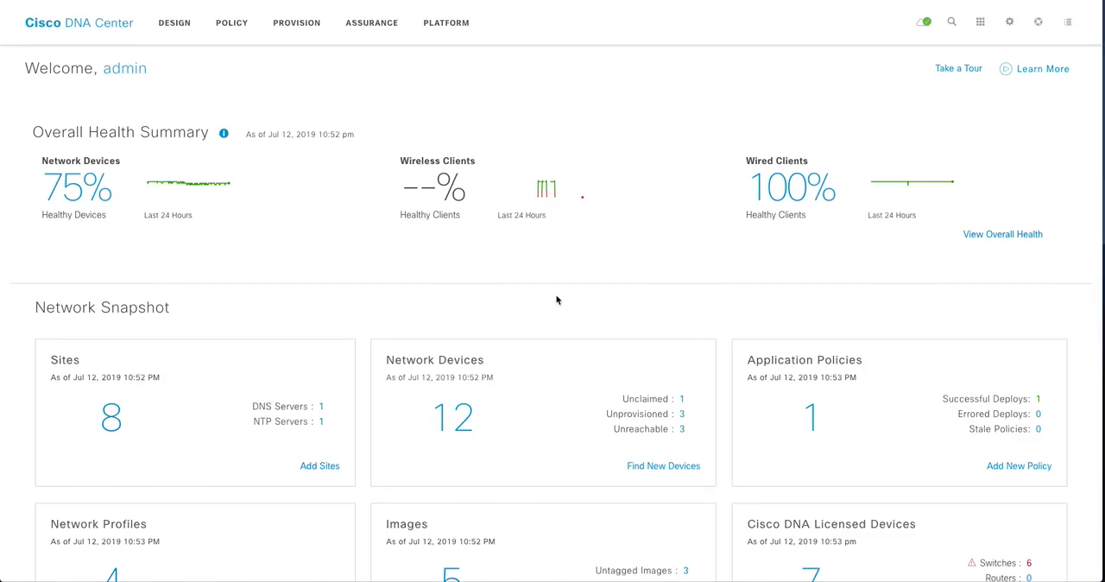
mouse_move(602, 152)
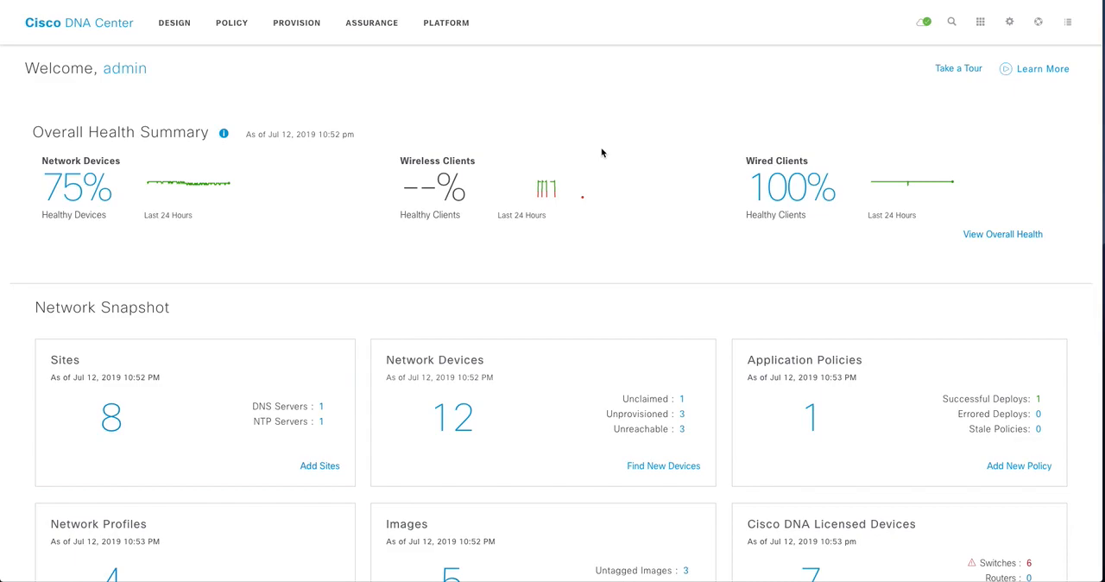
mouse_move(290, 17)
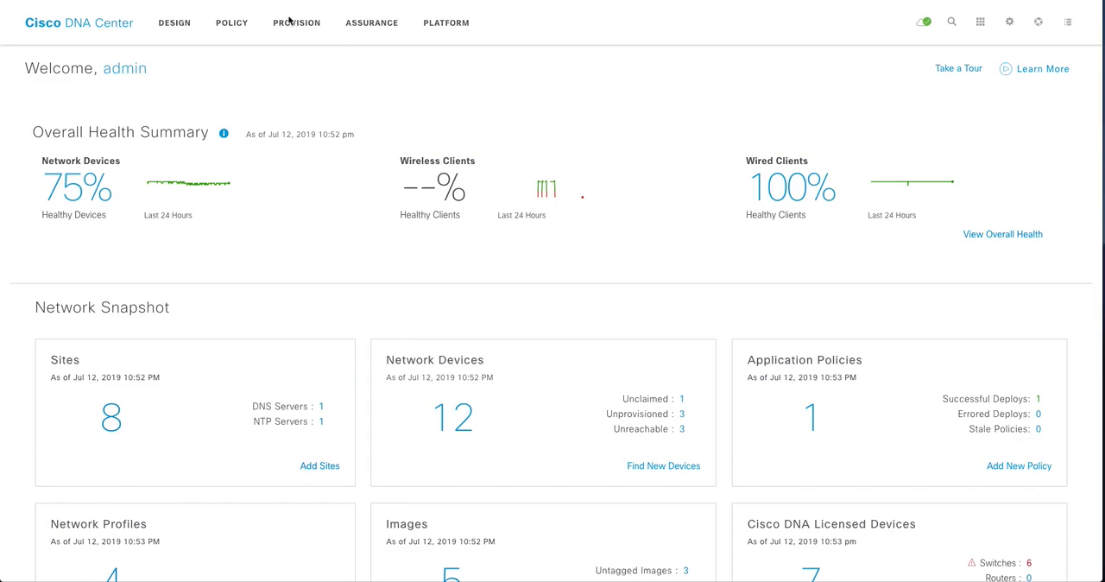
- Navigate to Provision > Services > Application Visibility and list all 29 application sets
click(297, 22)
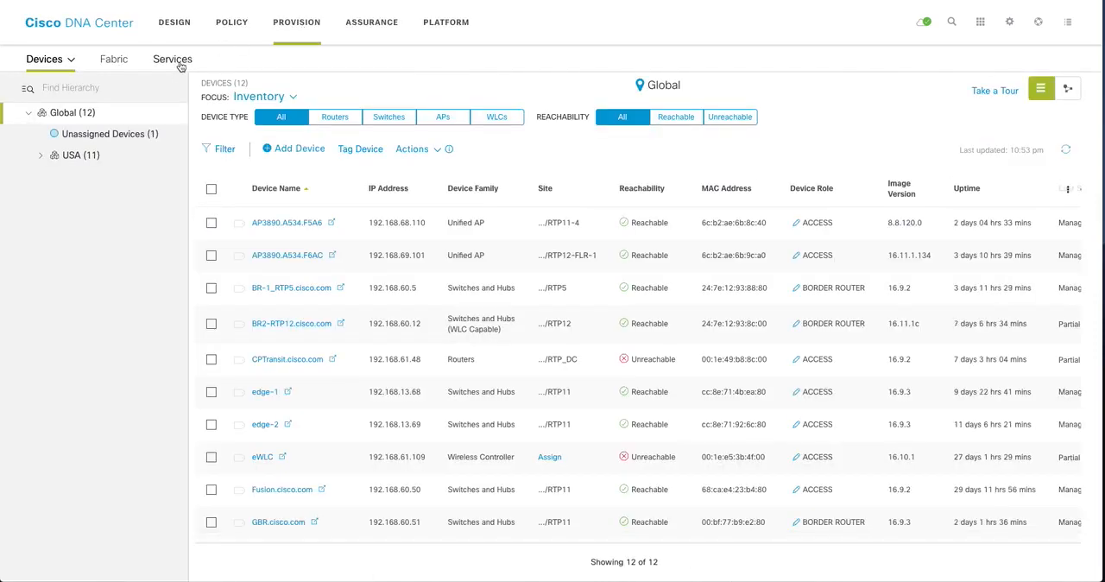
click(173, 59)
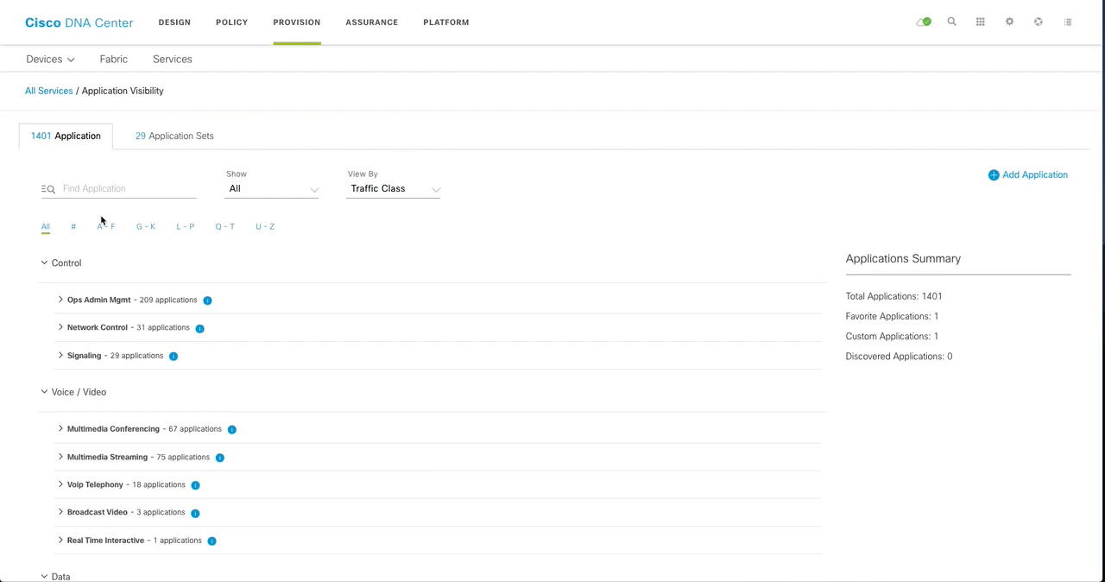
mouse_move(239, 190)
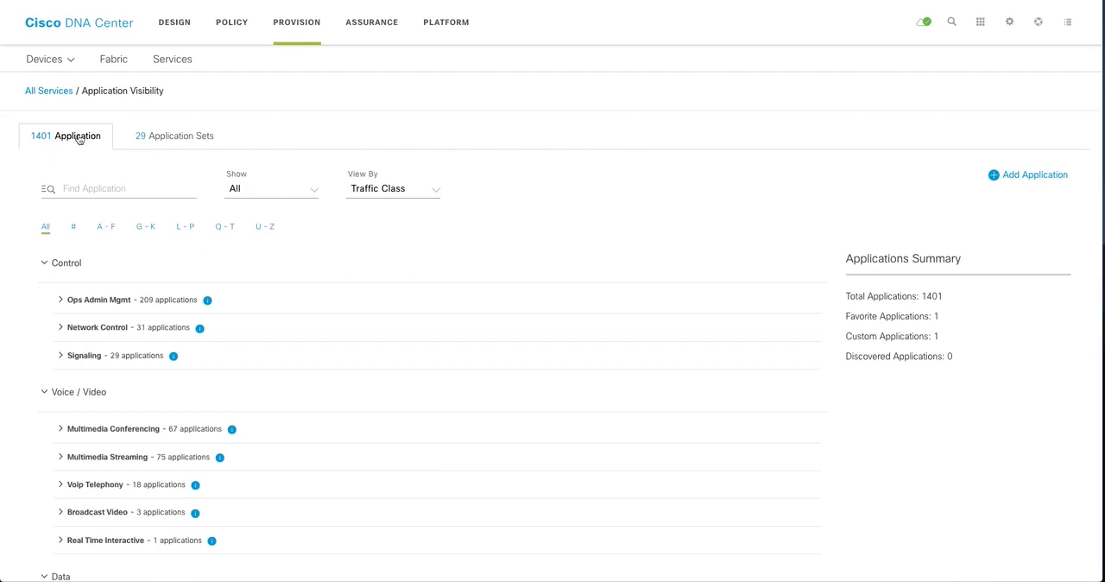
mouse_move(69, 151)
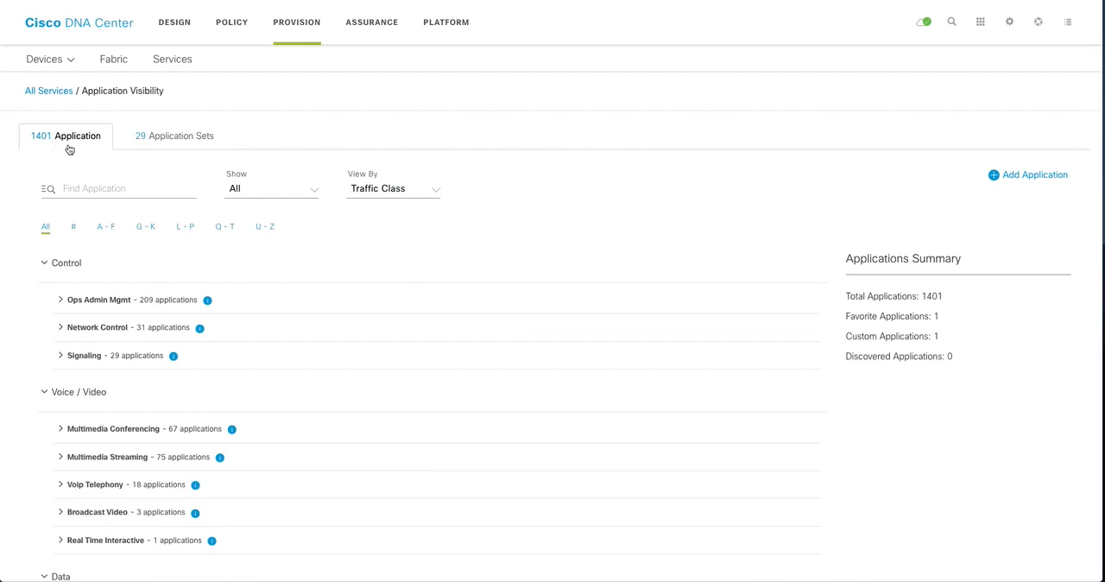
mouse_move(188, 142)
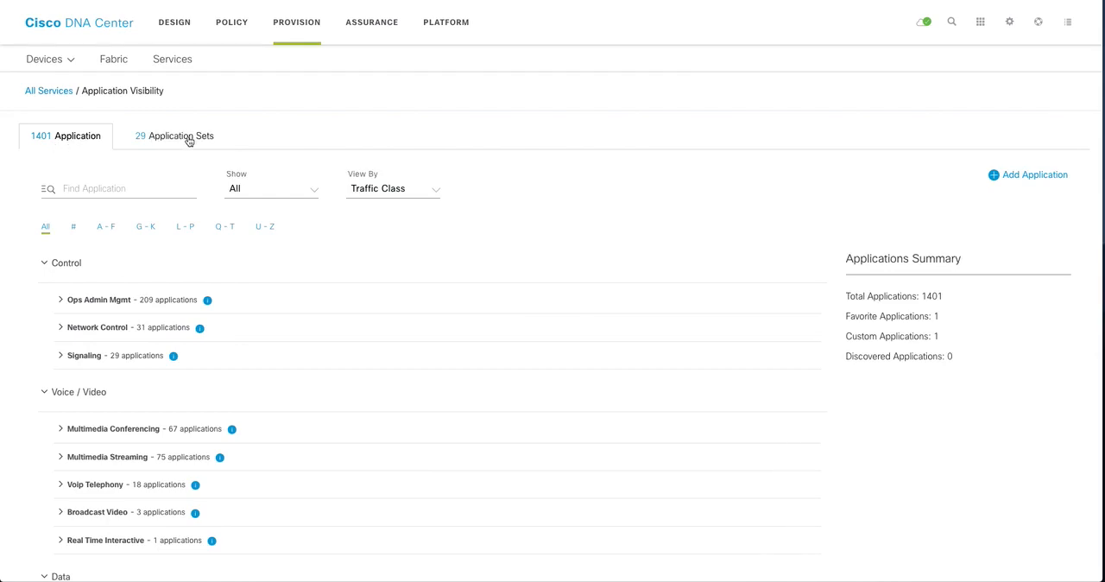
click(172, 136)
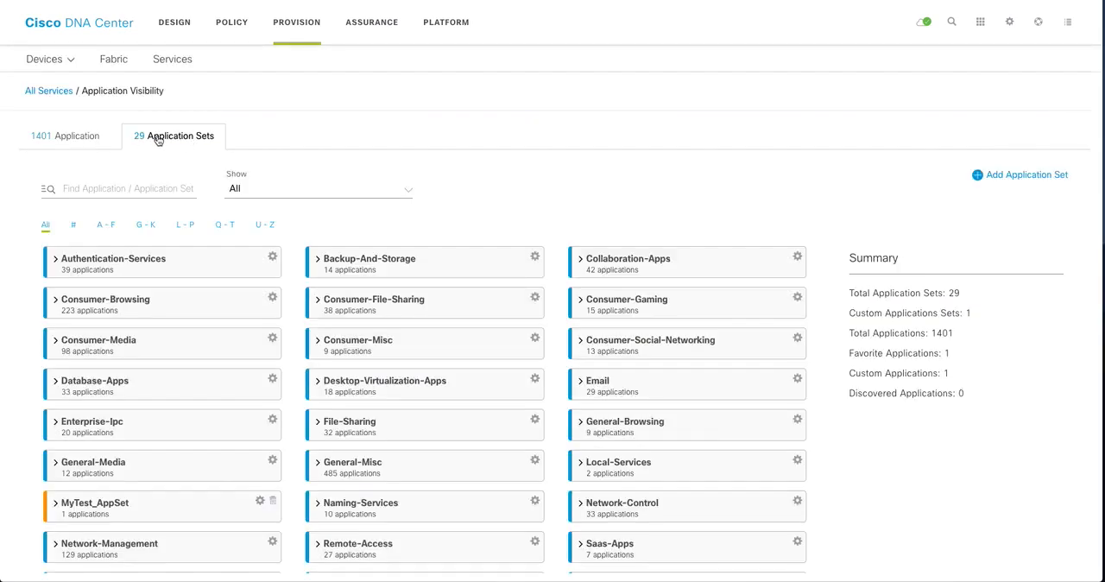
mouse_move(183, 171)
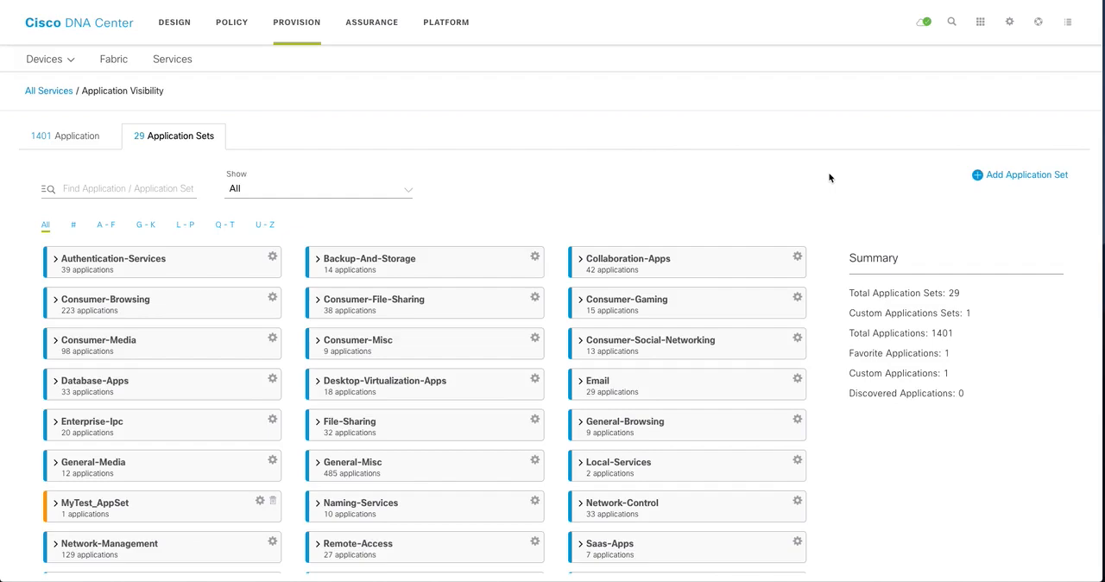
mouse_move(987, 194)
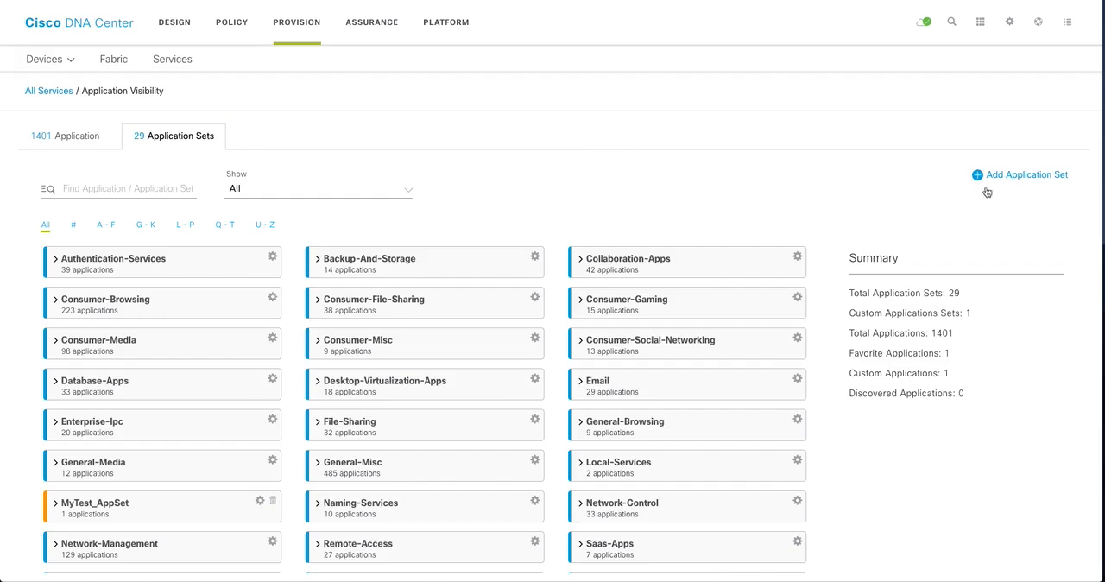
mouse_move(979, 180)
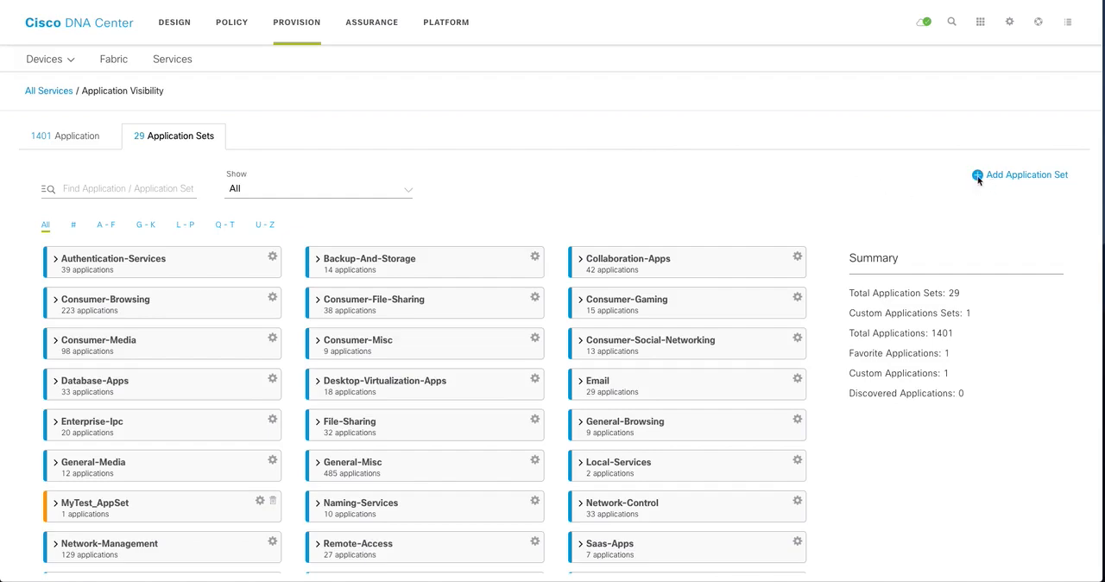
- Add and save a new empty application set named RTP12_APP_Set, making 30 sets
click(1026, 175)
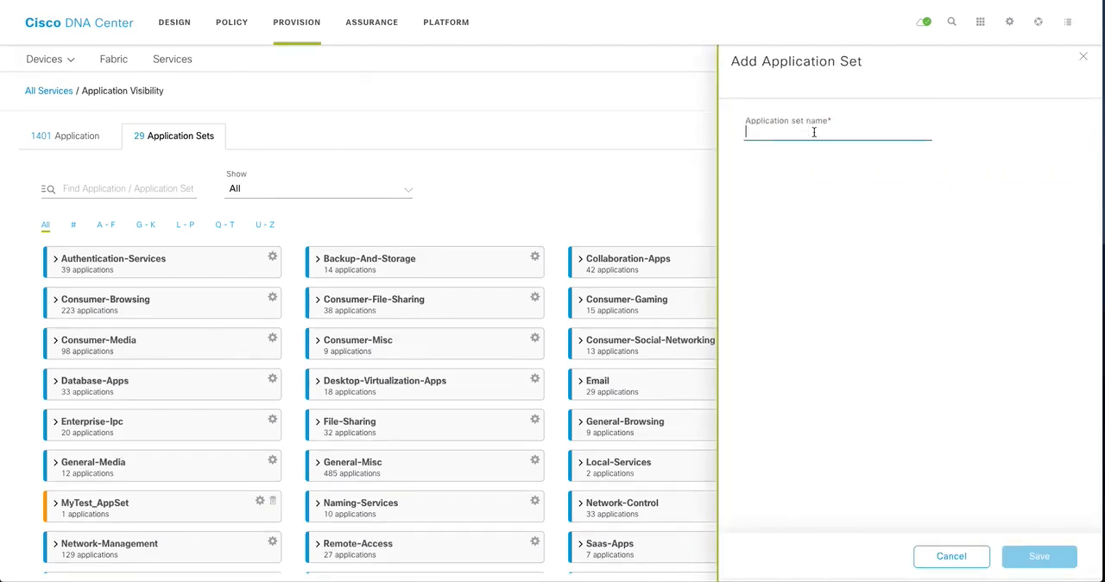
text(RT)
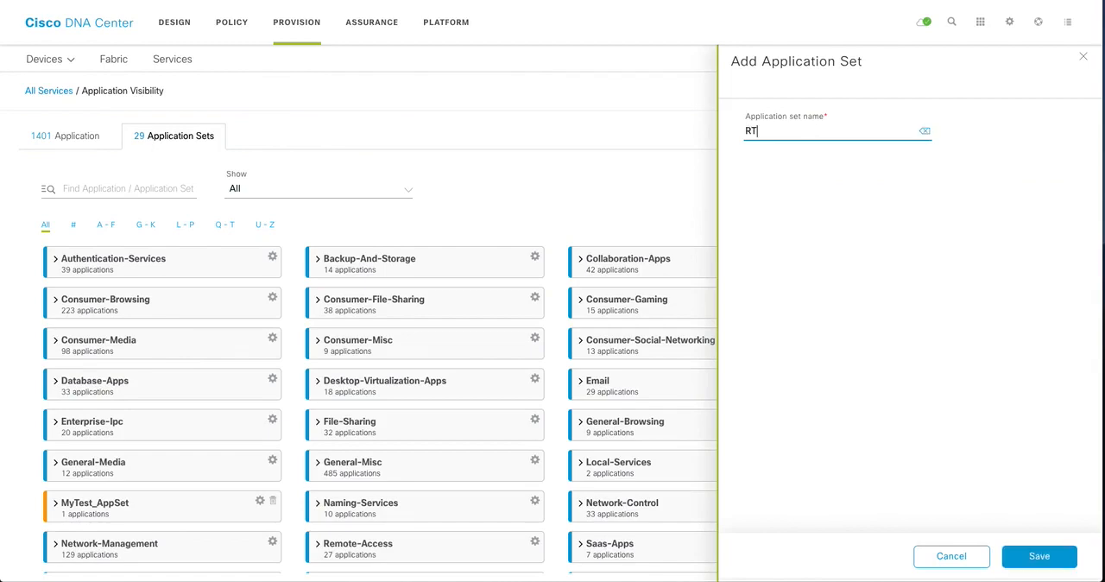
text(P12_APP_Set)
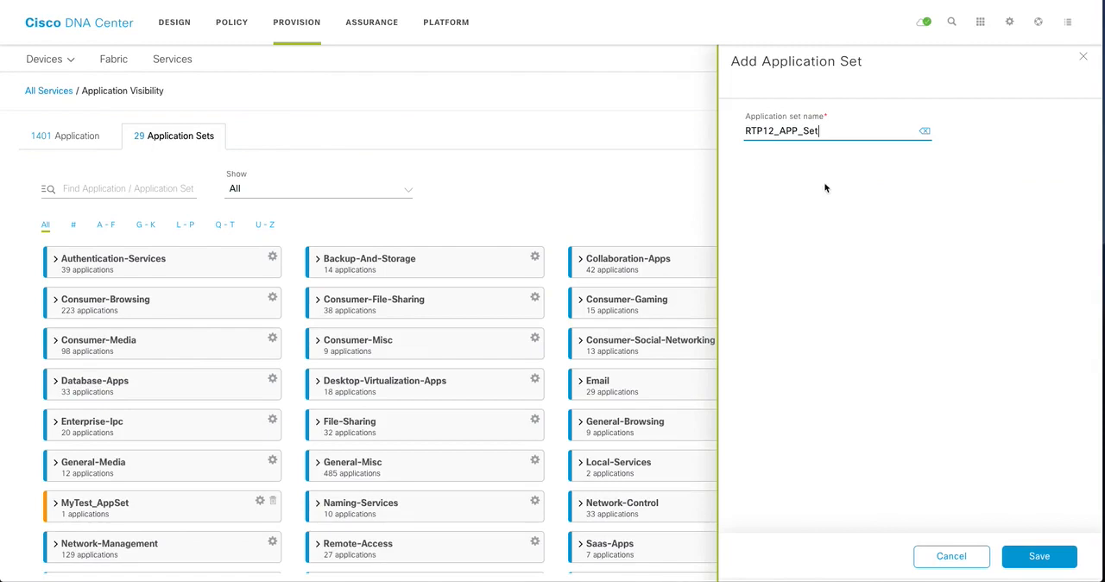
click(1040, 556)
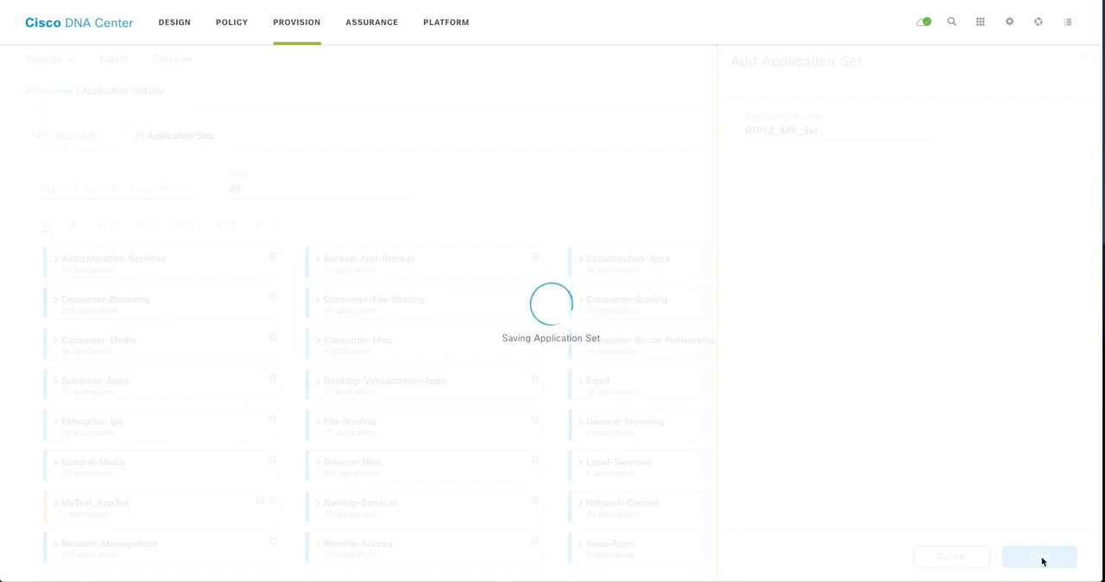
click(1042, 556)
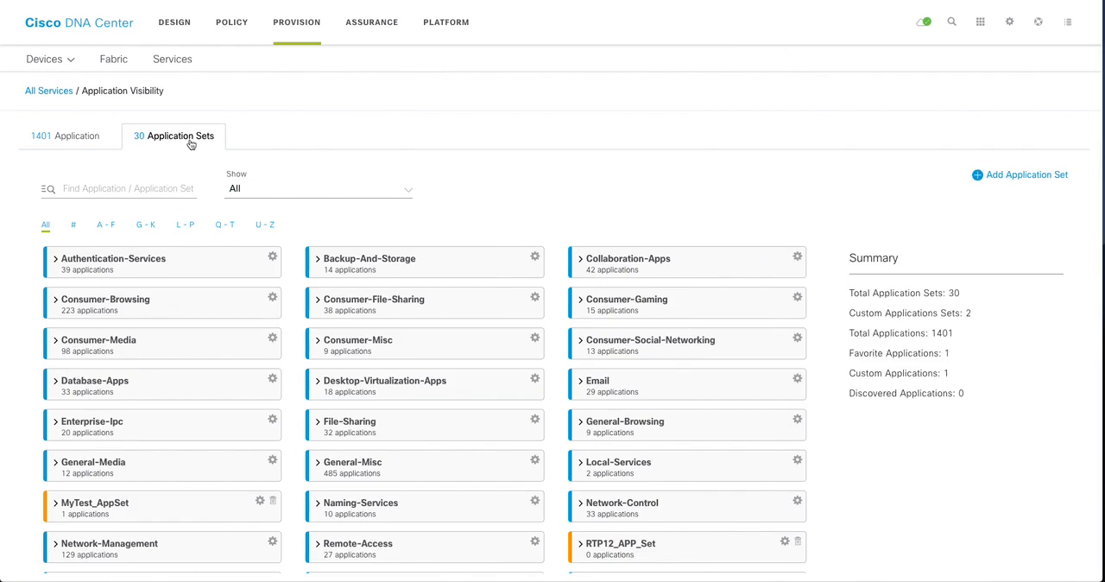
mouse_move(170, 142)
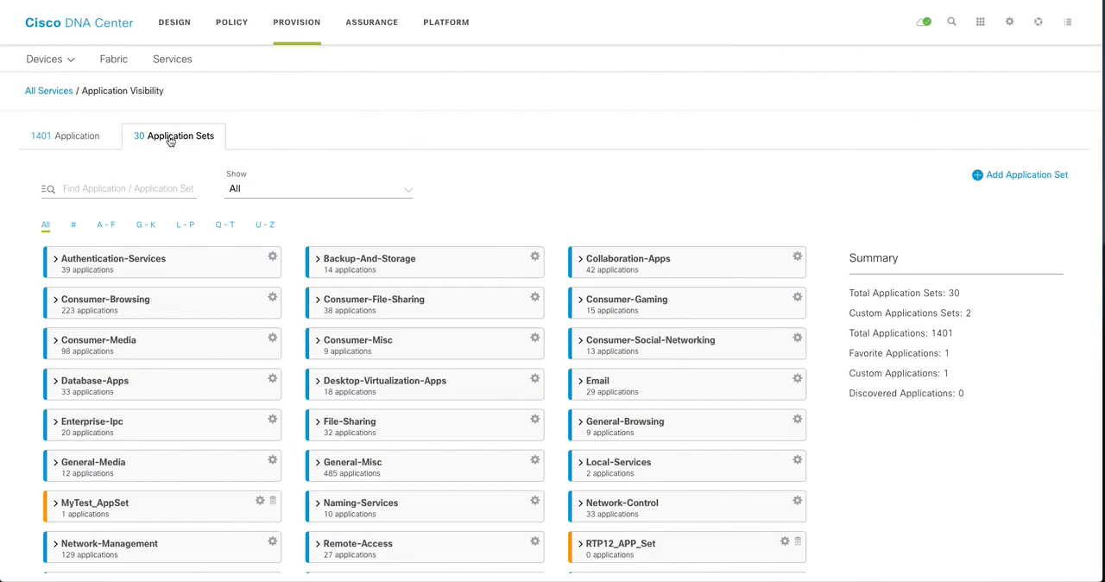
click(45, 59)
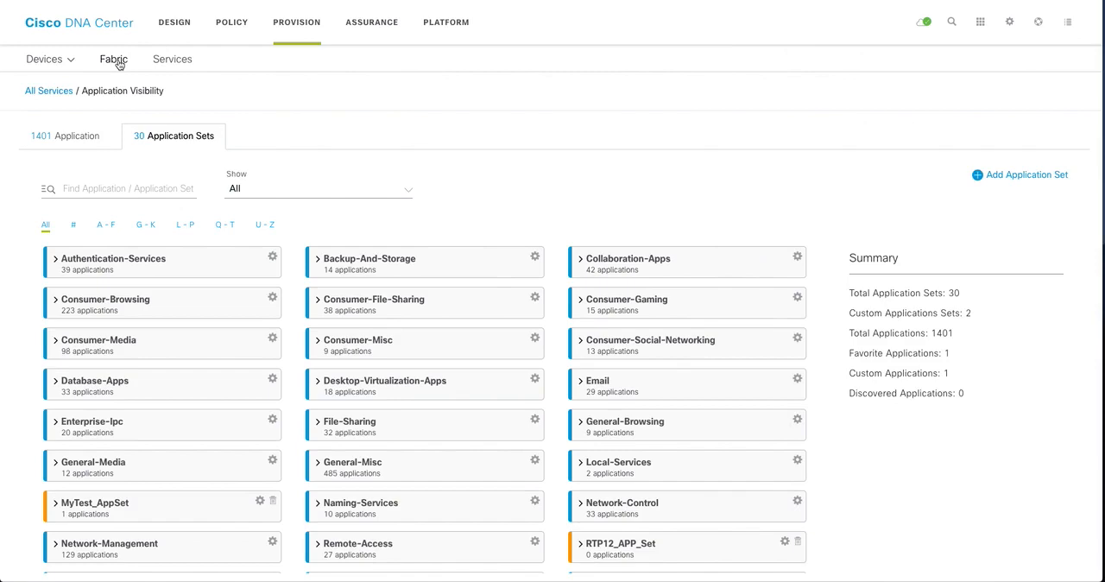
mouse_move(117, 89)
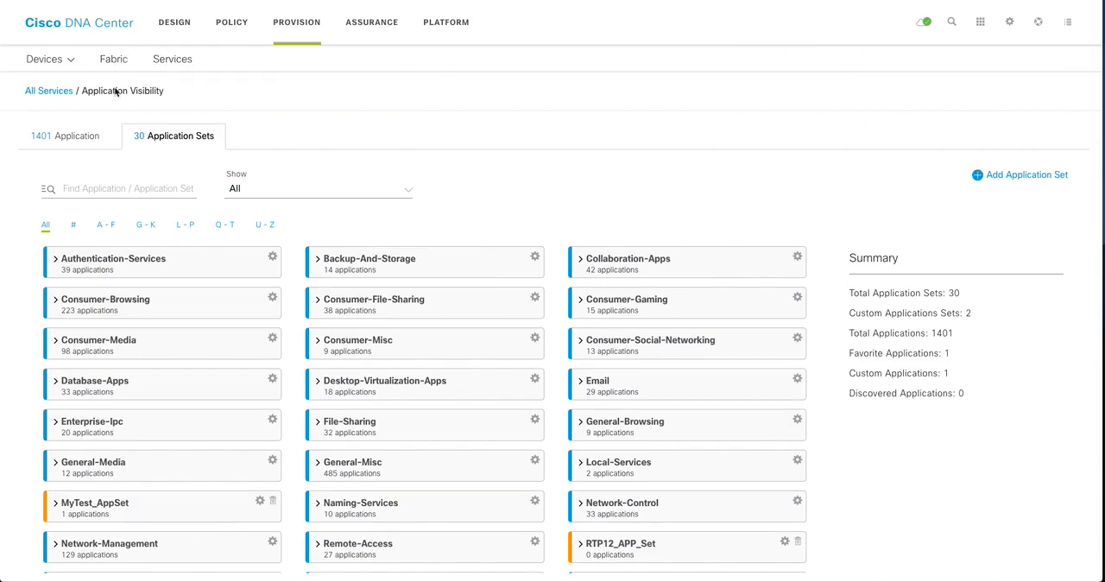
- Switch to the list of 1401 individual applications grouped by traffic class
click(76, 135)
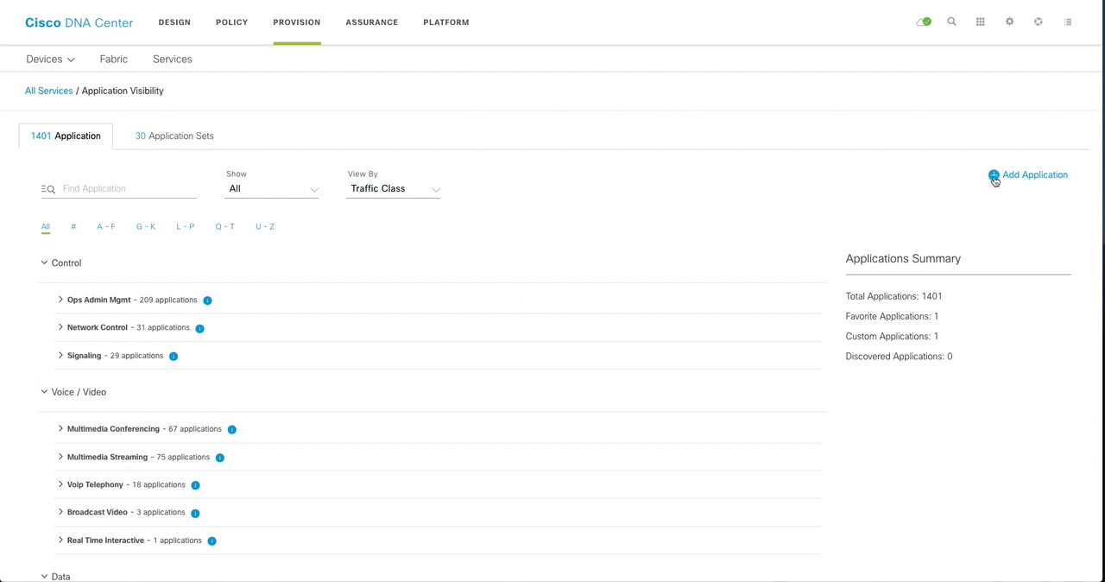
scroll(down, 3)
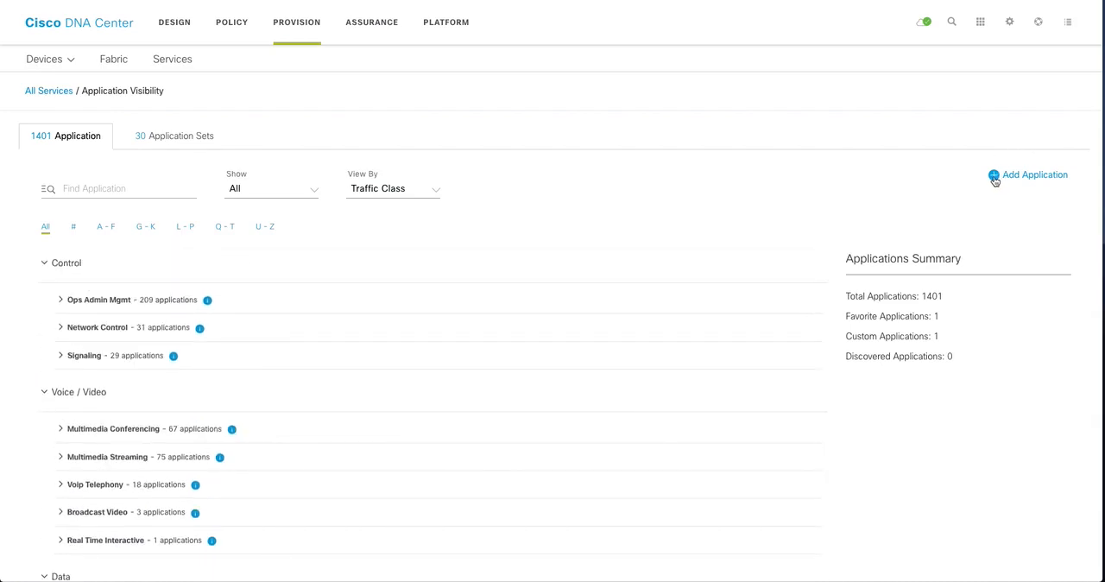
- Start a new custom application MYRTP12_APP identified by Server IP/Port
click(1029, 176)
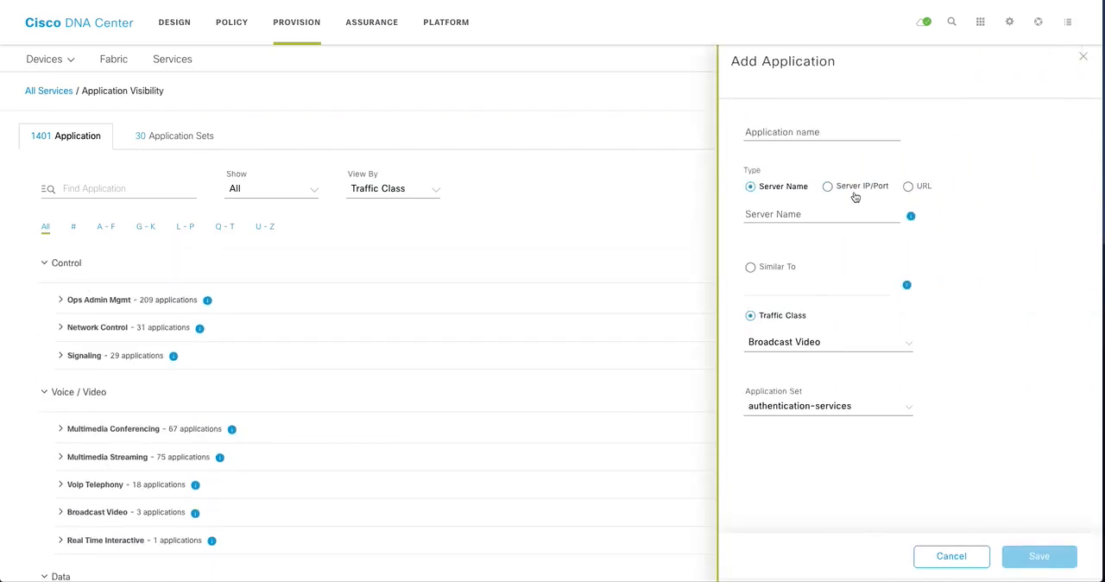
click(827, 186)
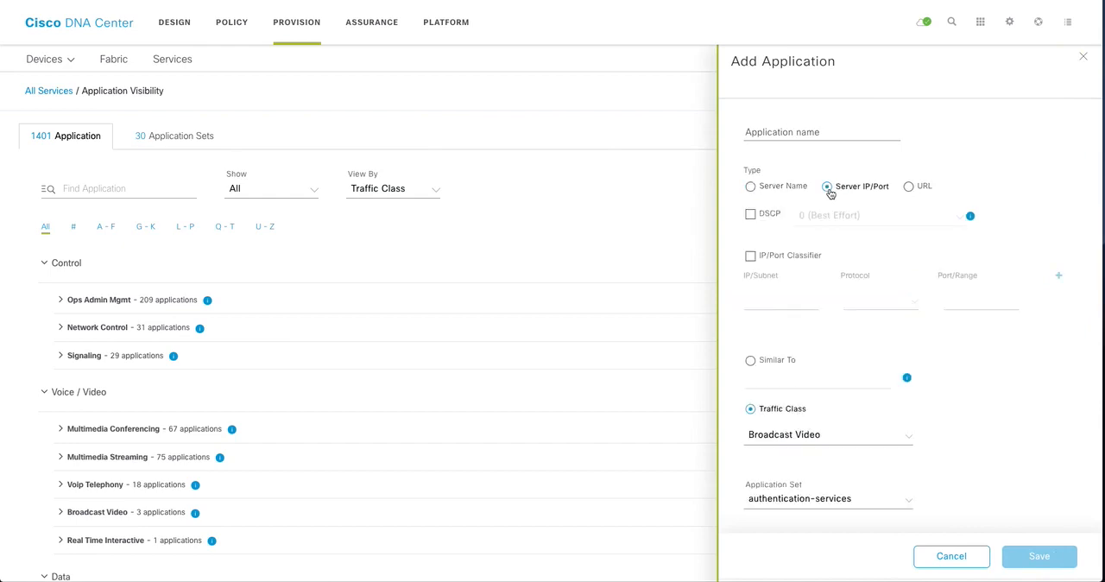
click(821, 131)
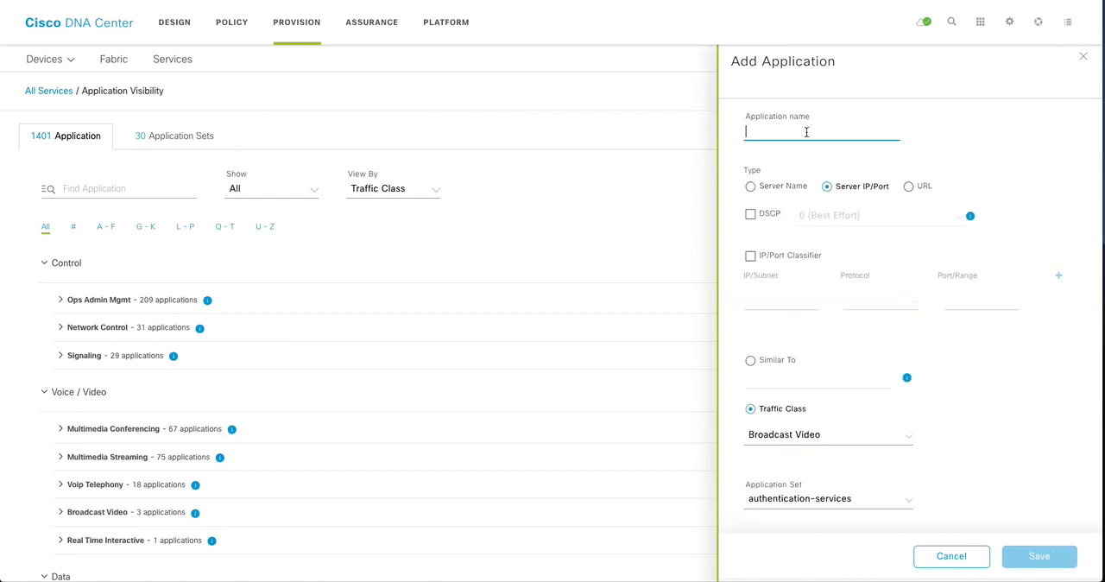
text(MY)
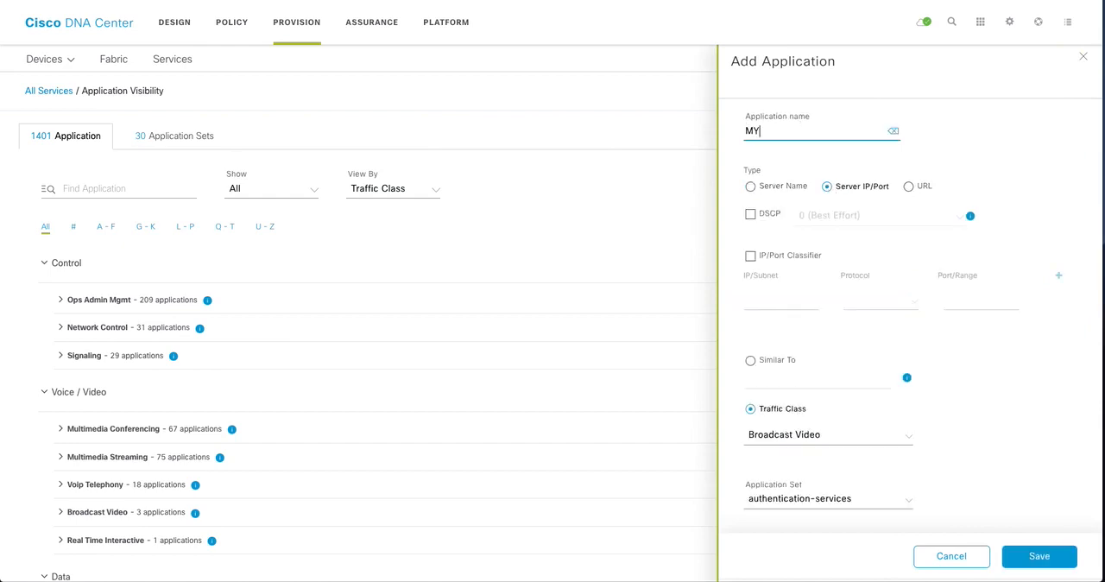
text(RT)
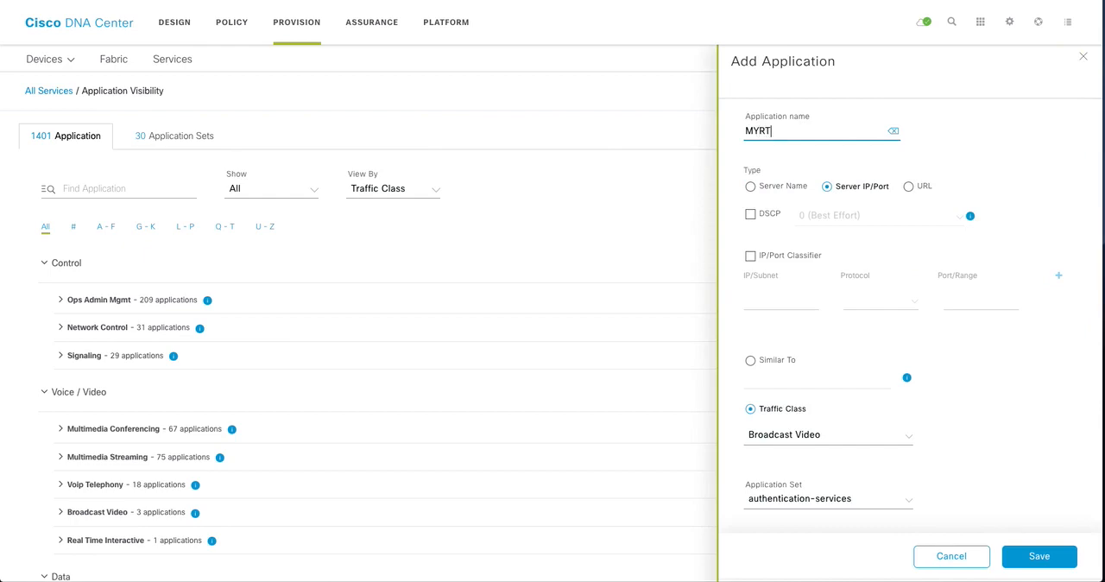
text(P12_APP)
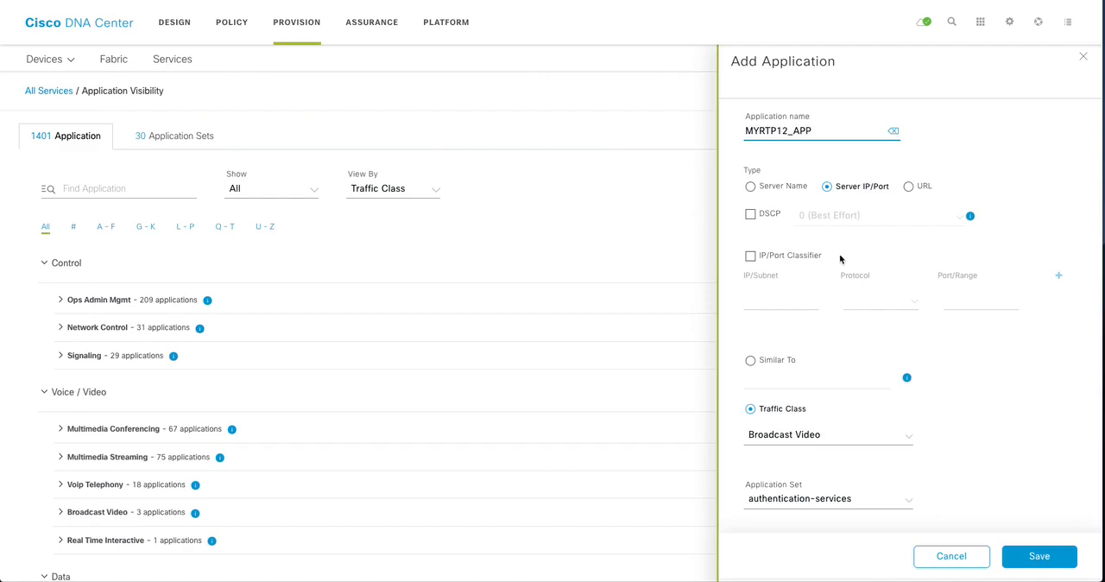
mouse_move(749, 199)
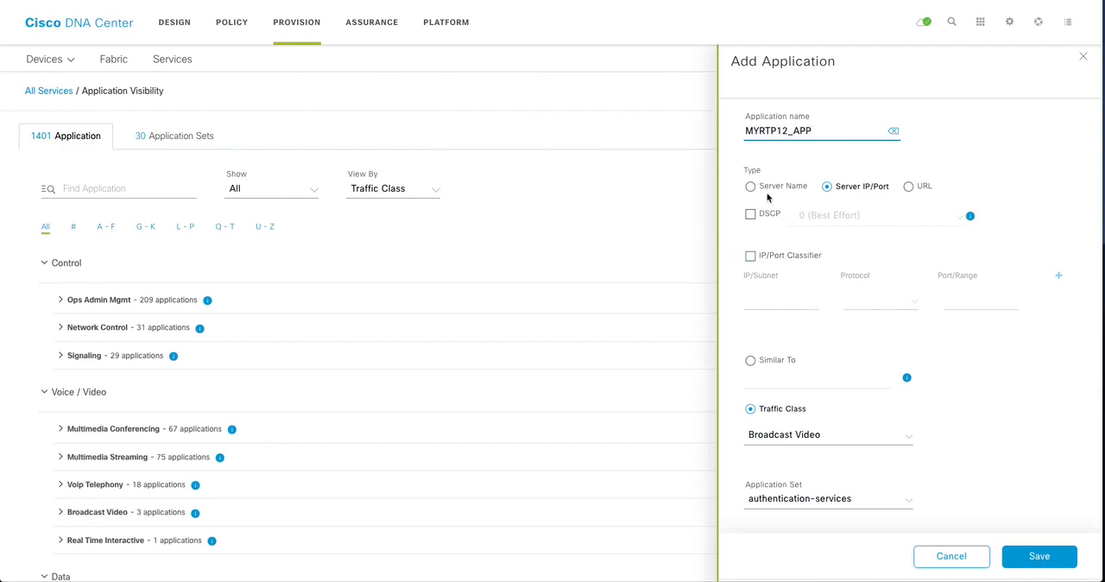
mouse_move(760, 198)
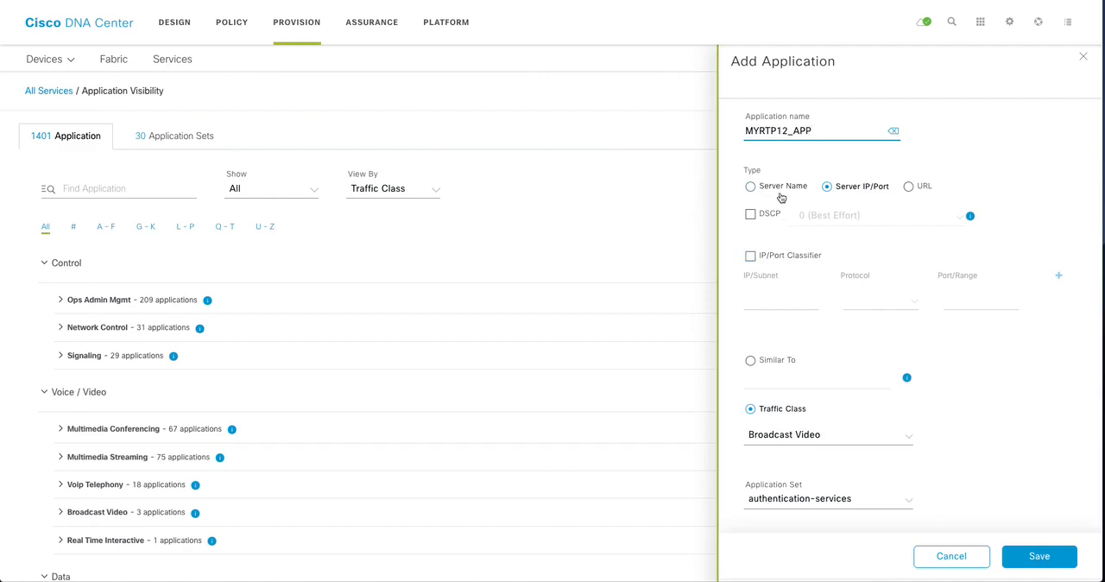
click(908, 186)
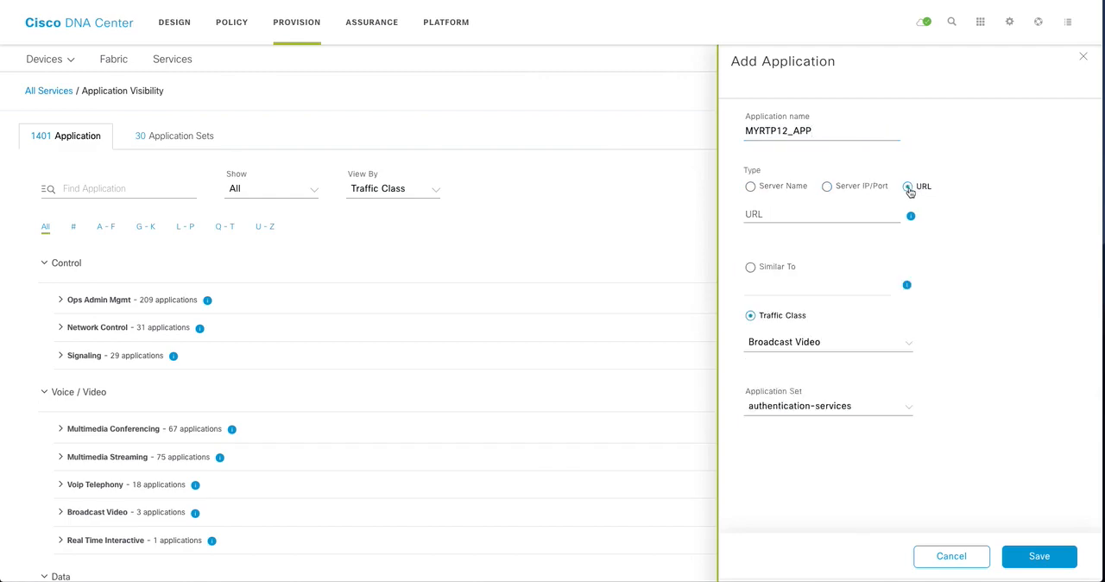
click(826, 186)
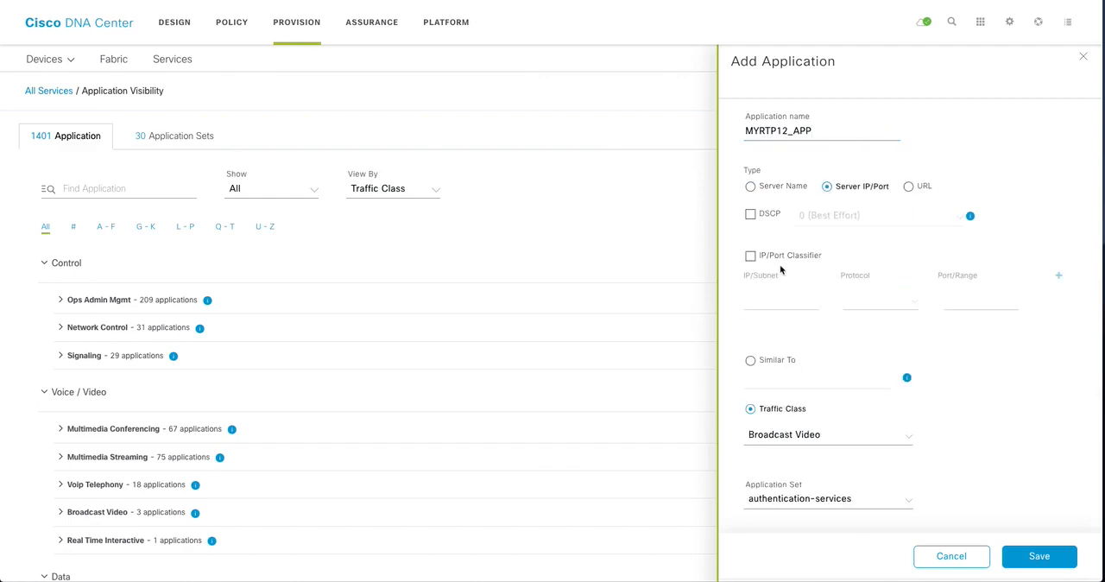
- Enable the IP/Port classifier with subnet 172.16.0.0, UDP port 6055, and return to traffic class assignment
click(750, 255)
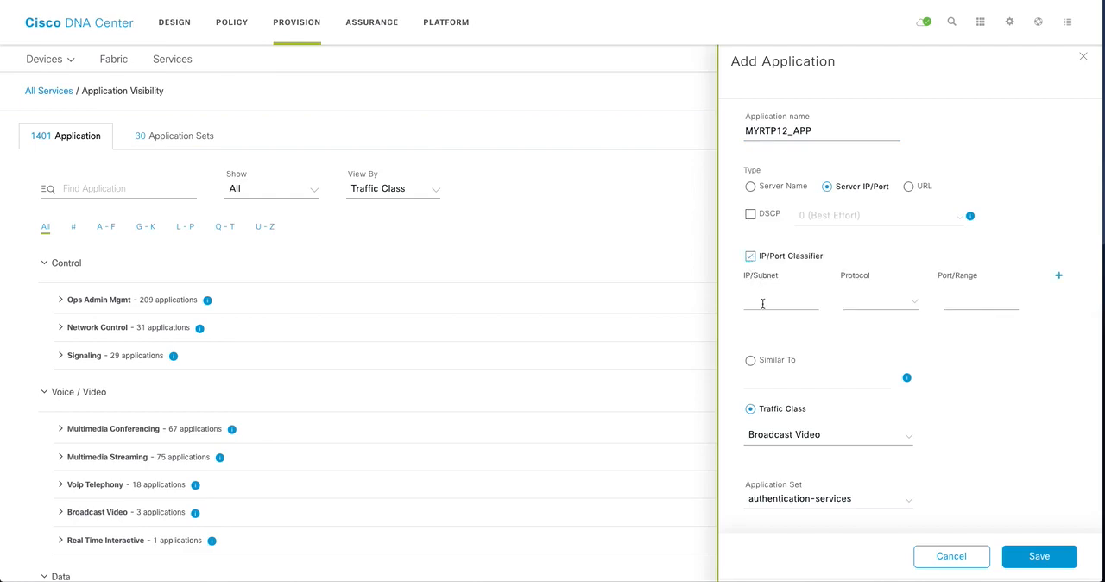
text(1)
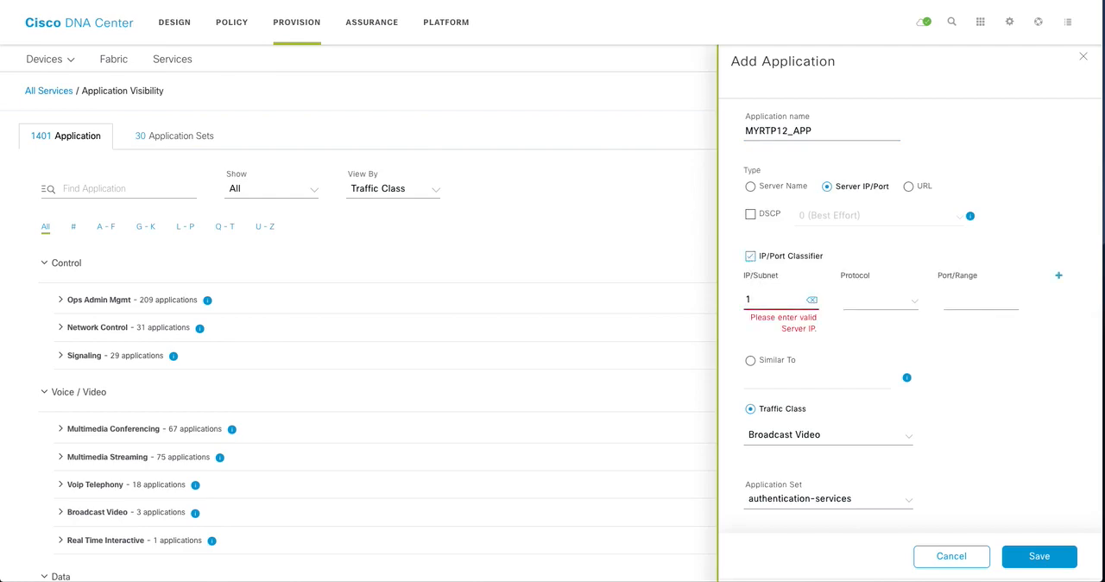
text(72.16.0.0)
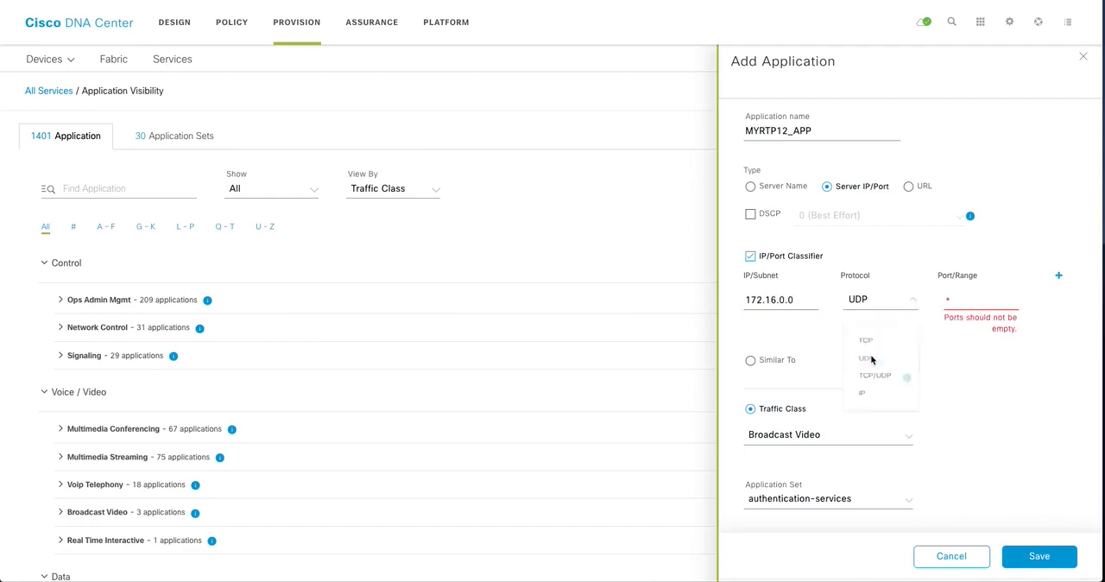
text(6)
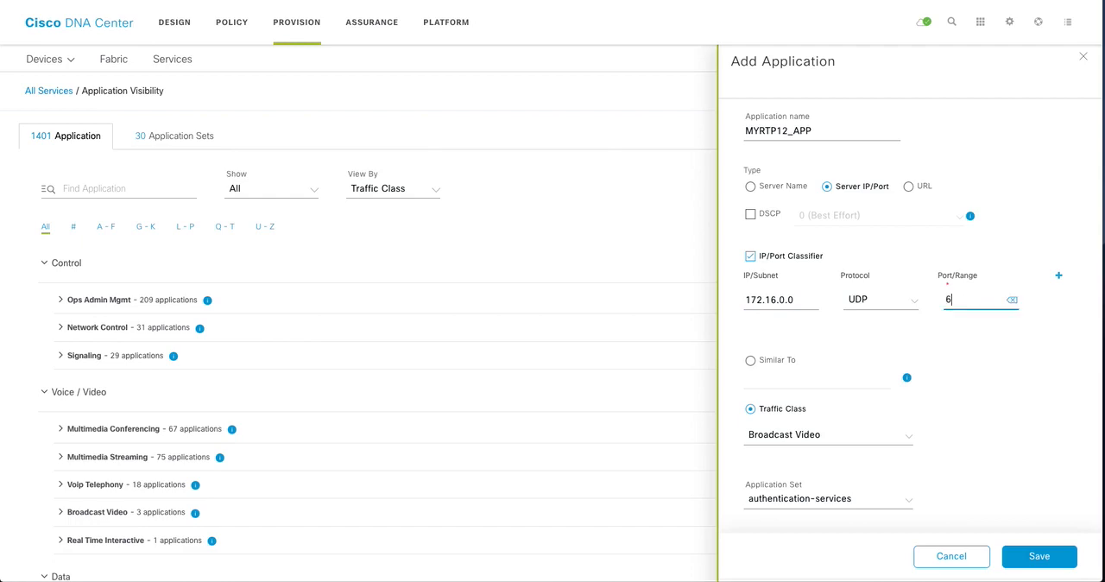
text(055)
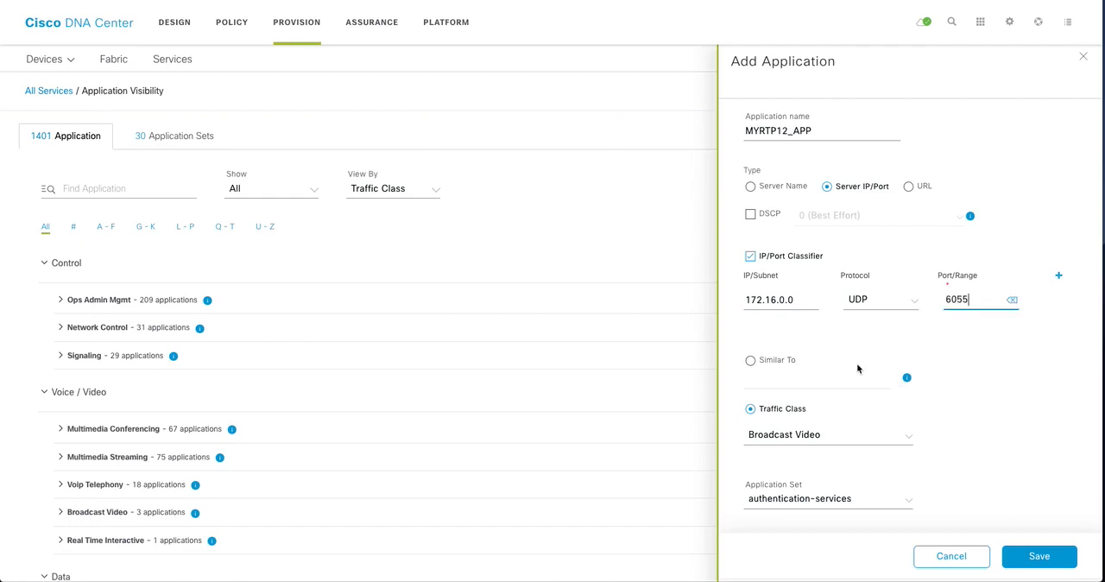
click(750, 359)
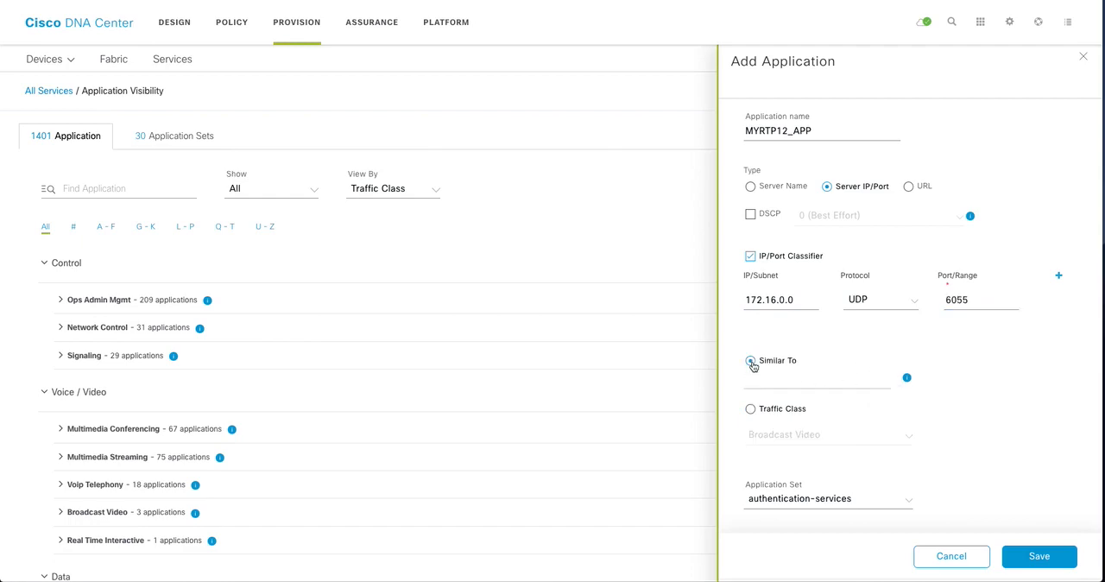
click(750, 361)
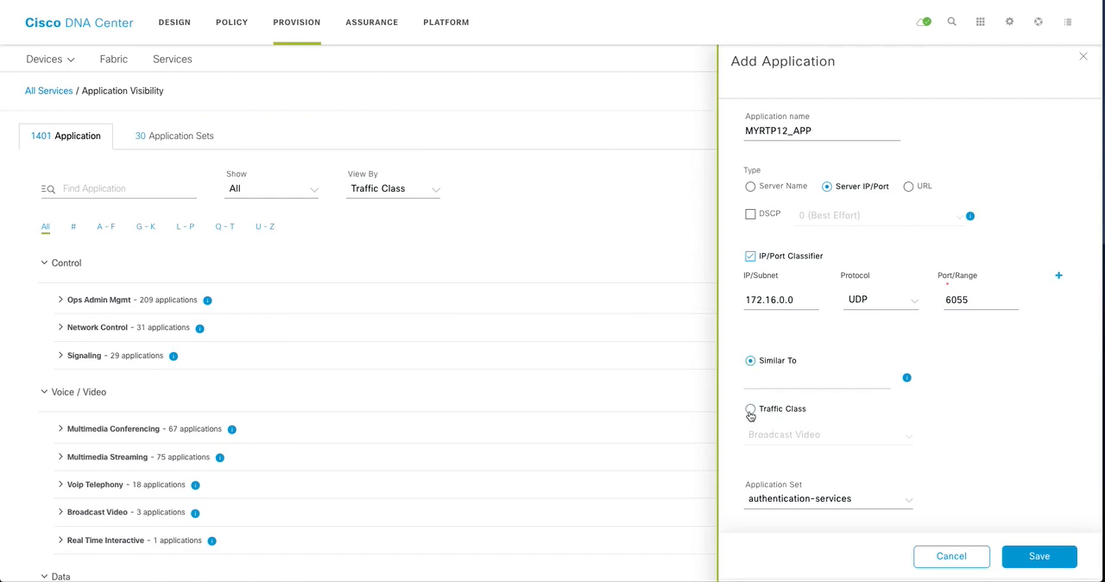
click(749, 411)
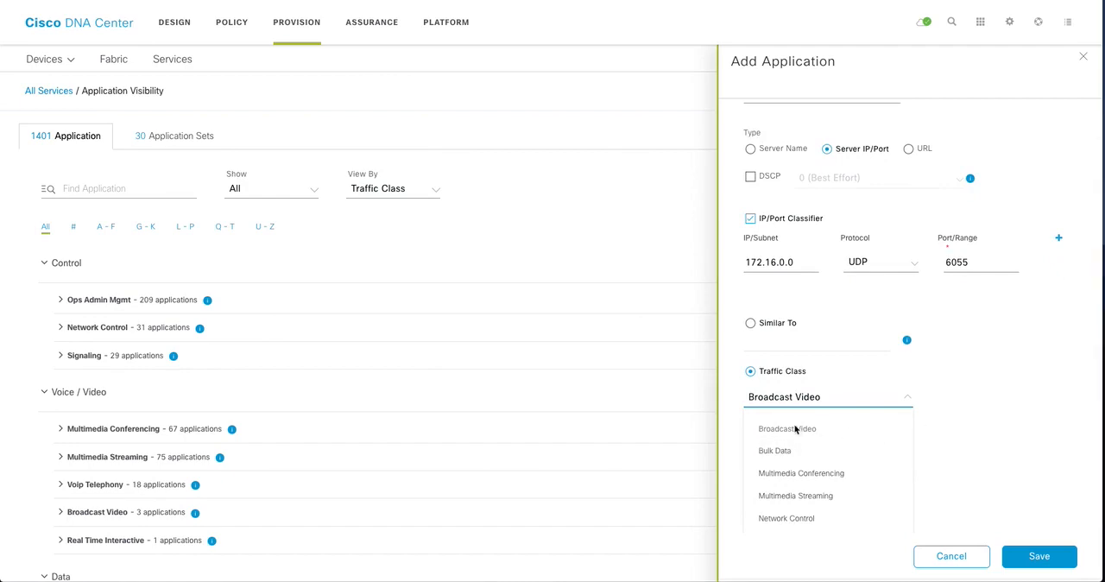
- Keep Broadcast Video traffic class and assign the application to RTP12_APP_Set
click(787, 428)
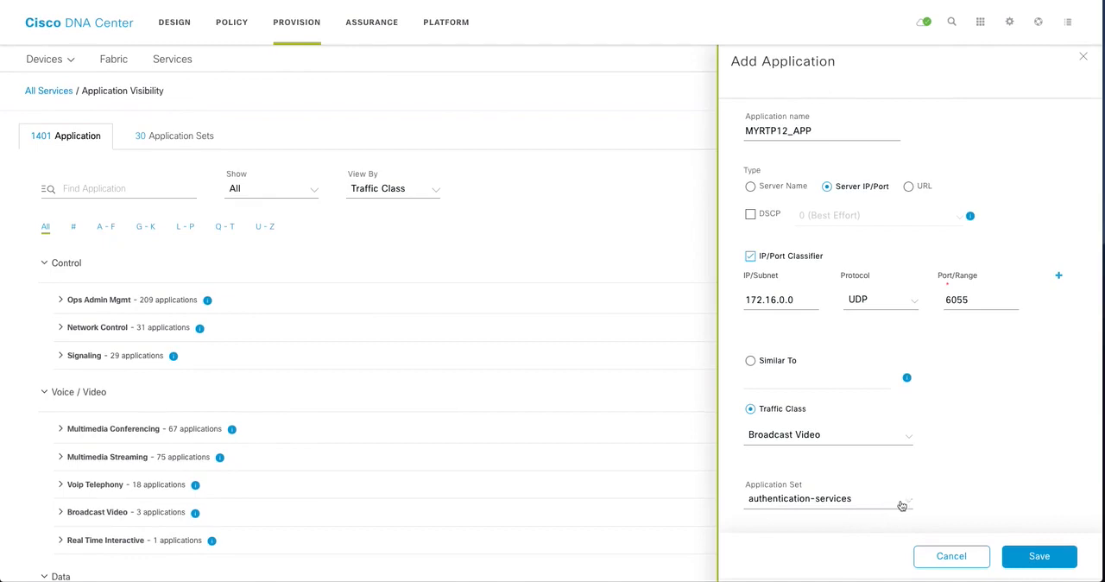
click(912, 497)
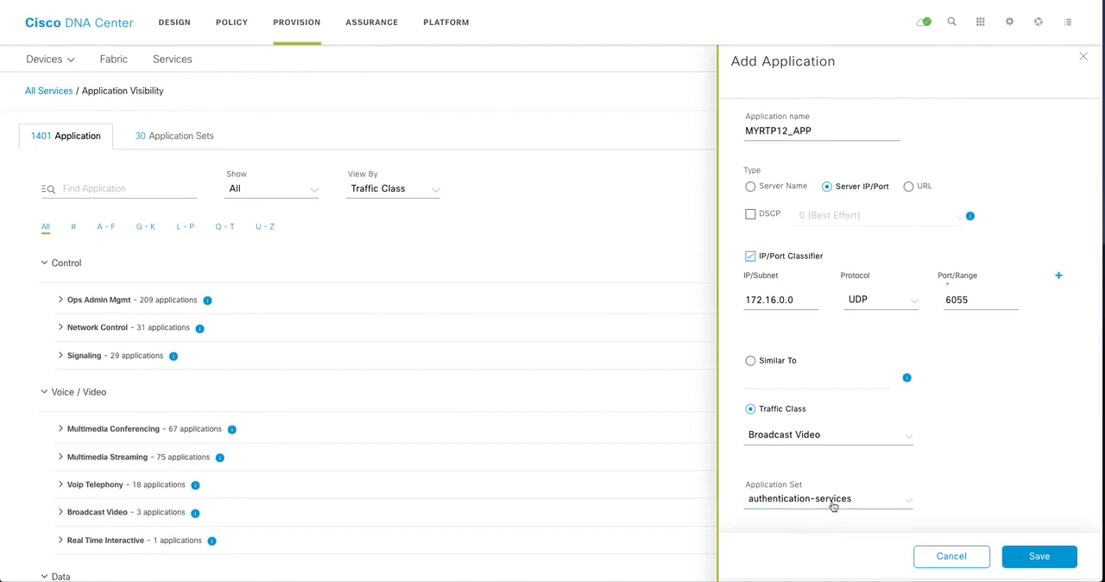
click(909, 501)
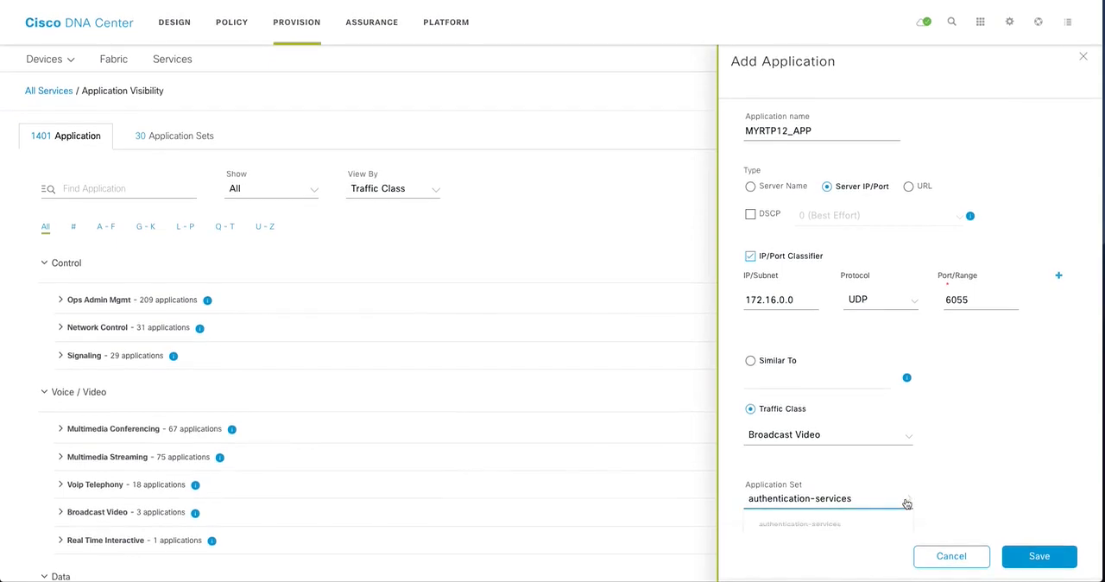
click(907, 499)
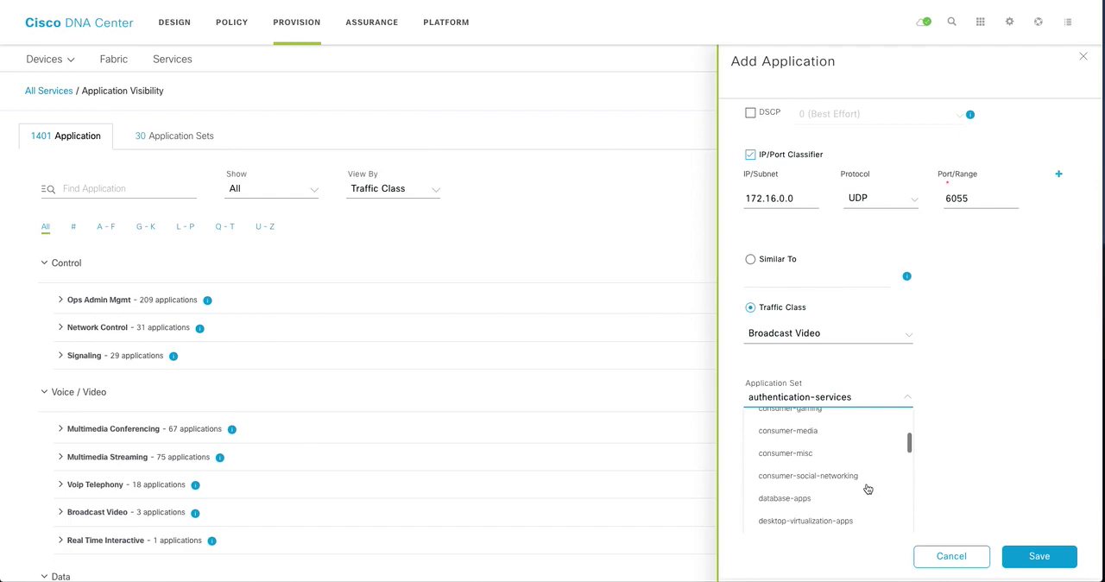
scroll(down, 3)
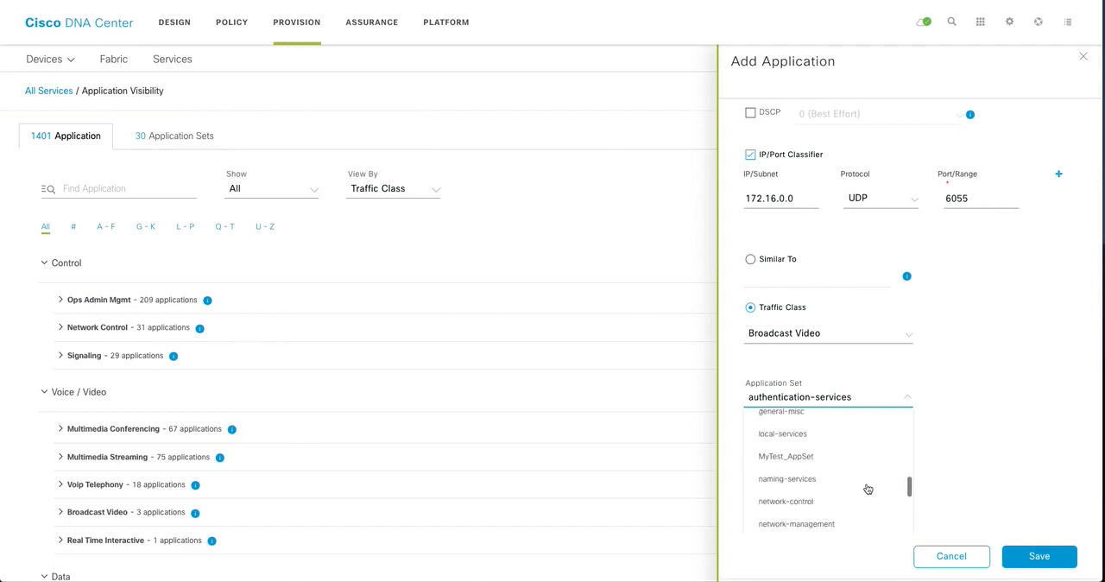
scroll(down, 3)
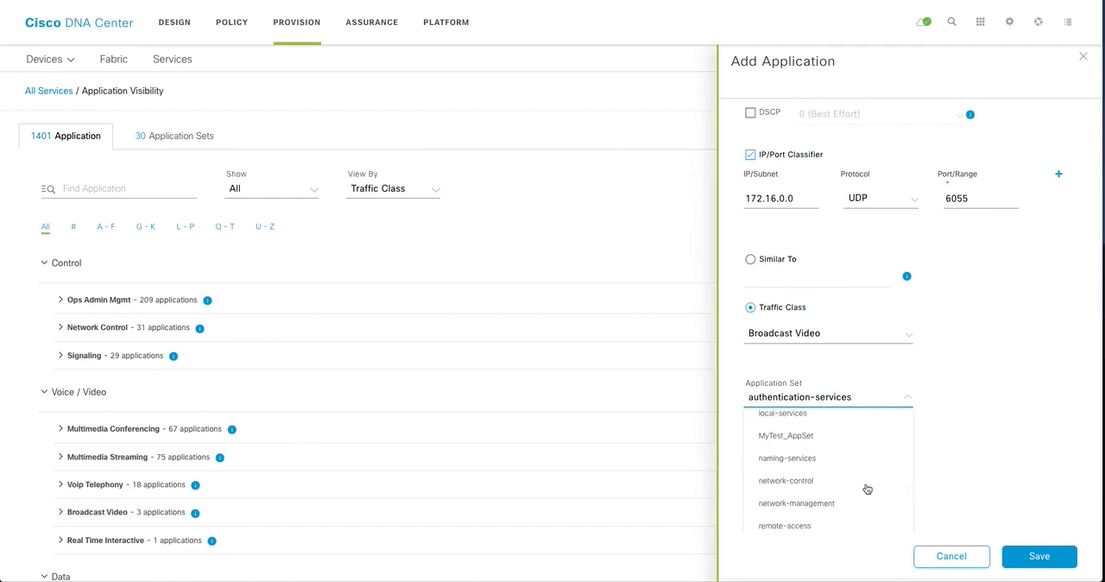
scroll(down, 3)
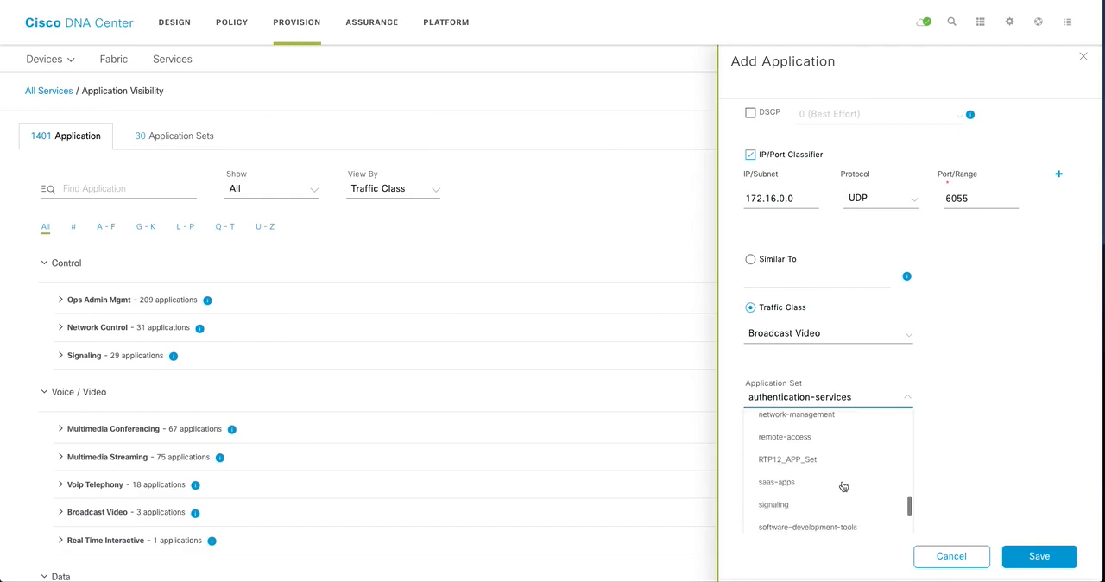
click(787, 459)
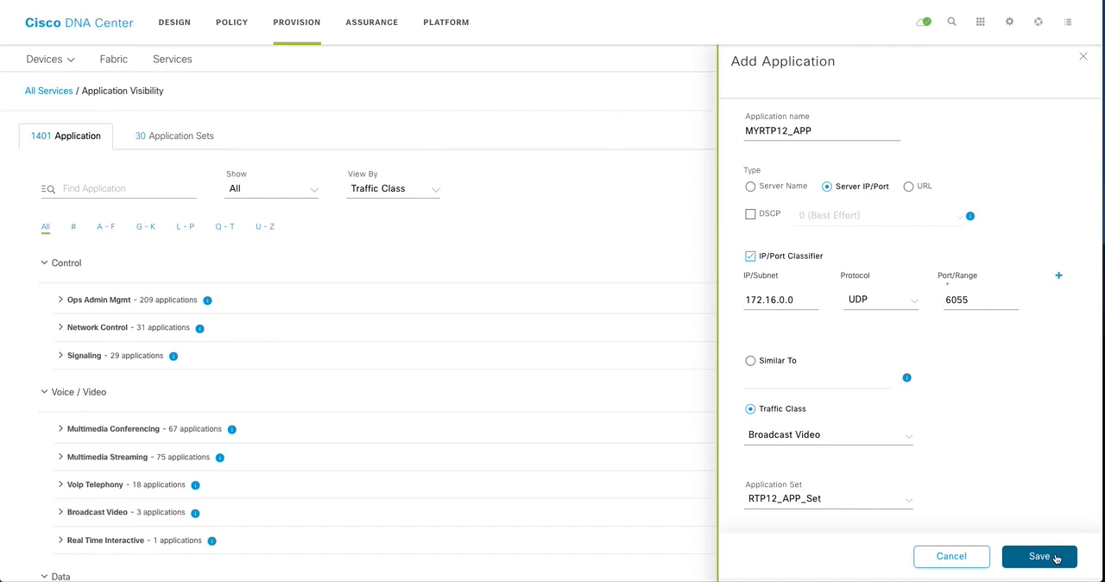
- Save MYRTP12_APP, bringing the application total to 1402
click(1040, 556)
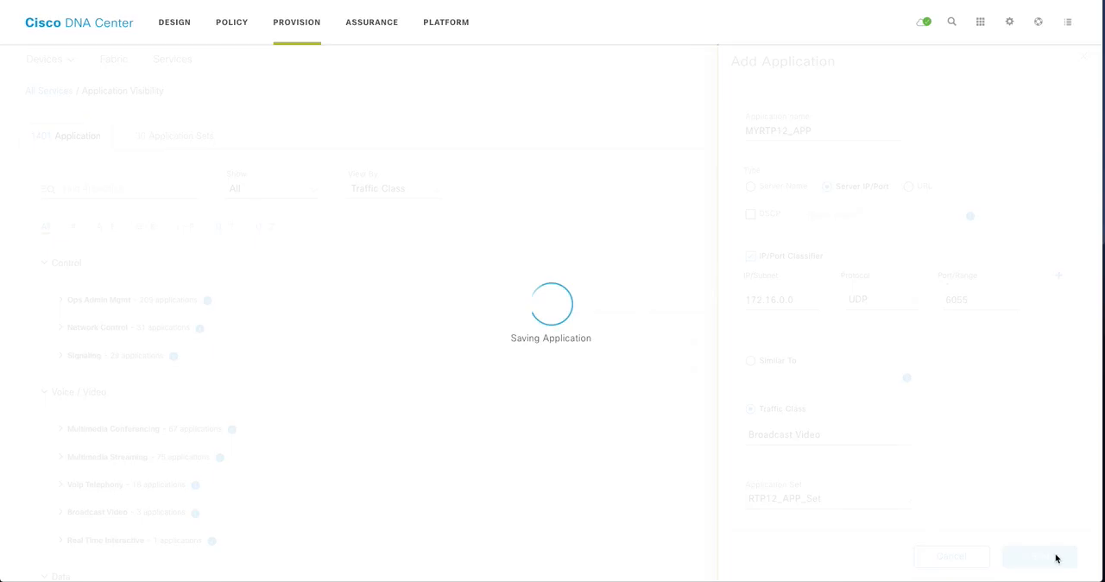
click(1041, 556)
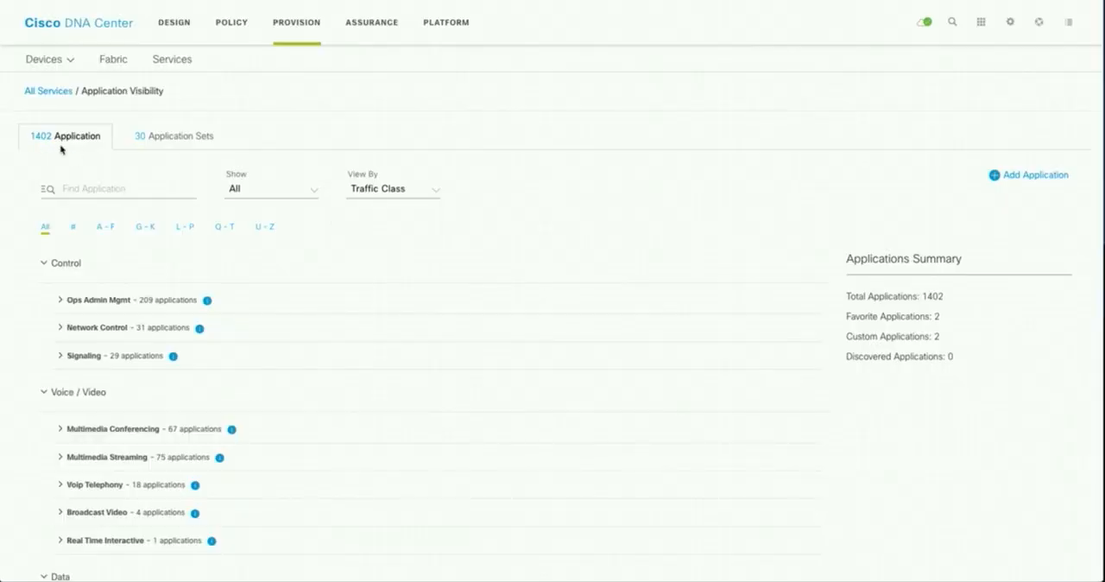
mouse_move(48, 145)
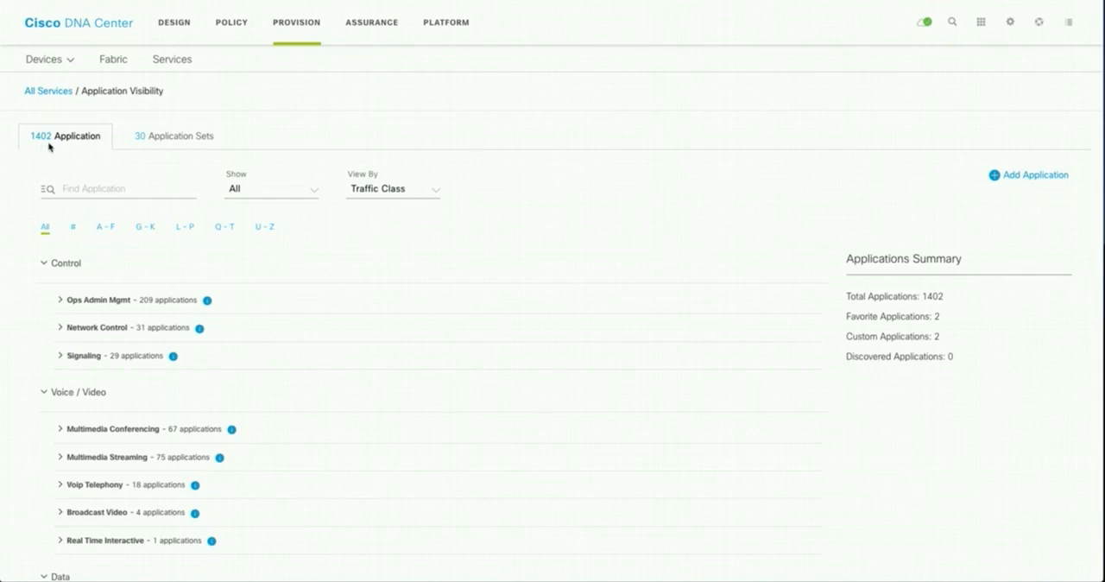
mouse_move(48, 152)
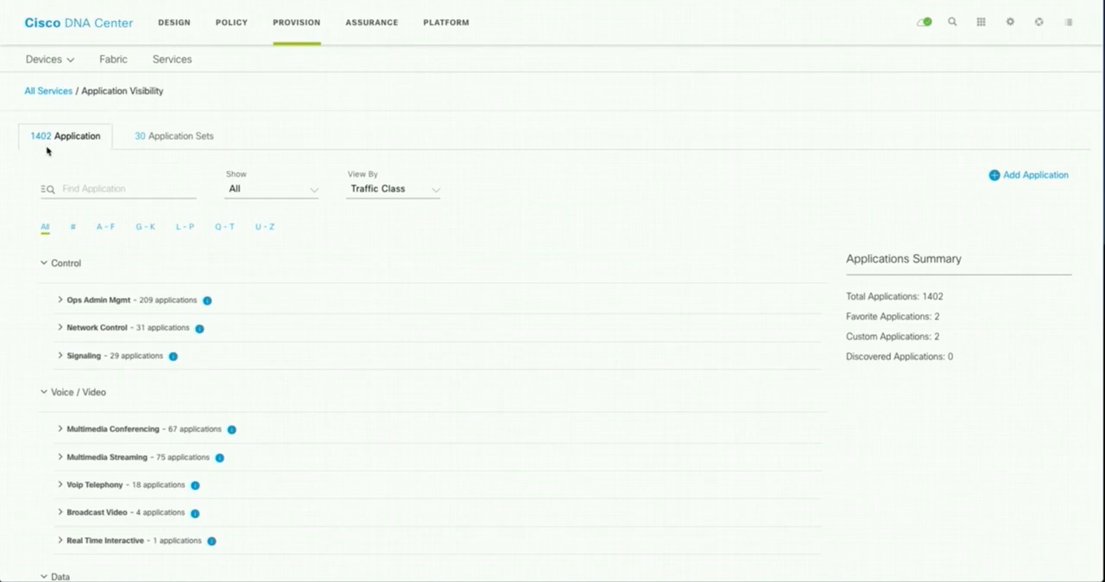
mouse_move(255, 32)
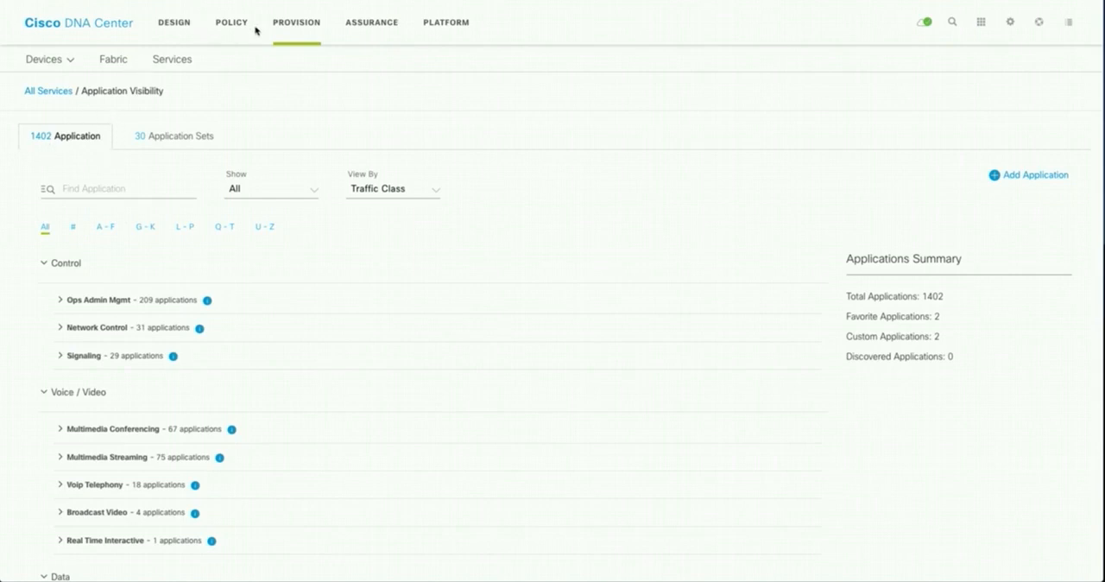
- Go to Policy > Application Policies and start a new application policy
click(229, 24)
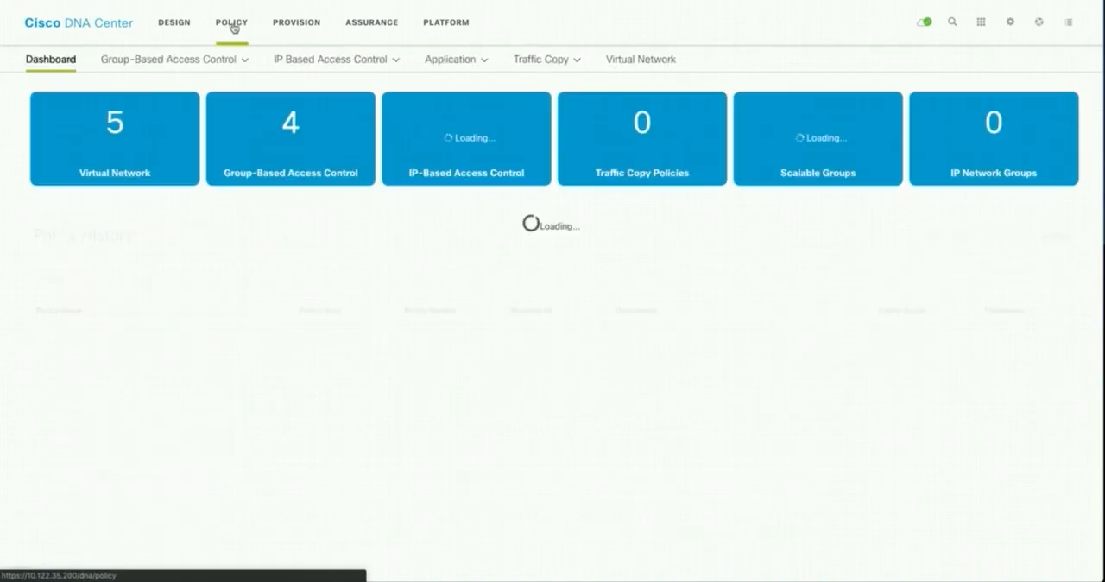
click(456, 59)
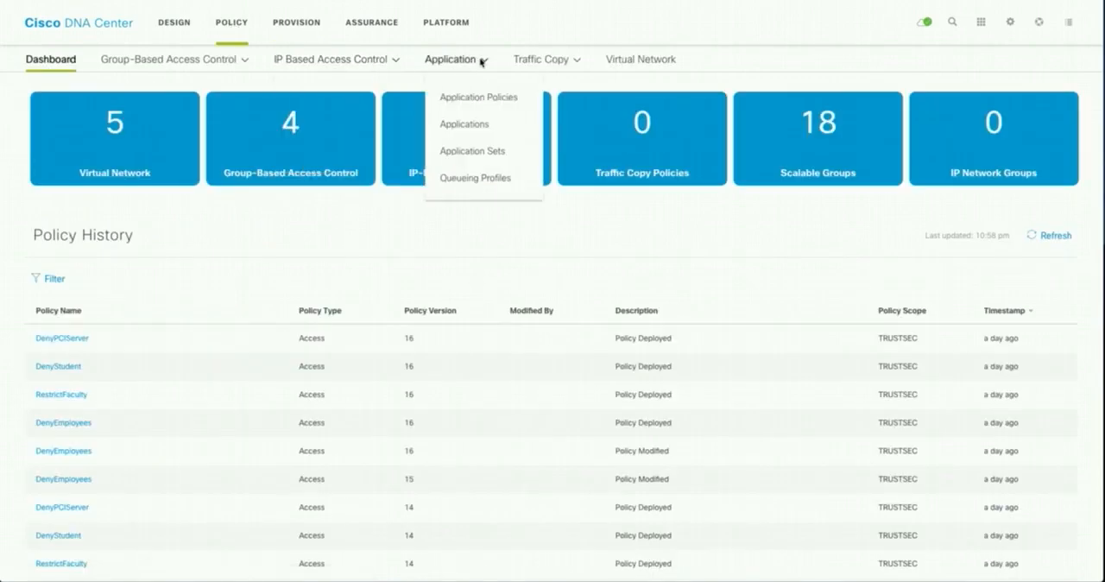
mouse_move(476, 97)
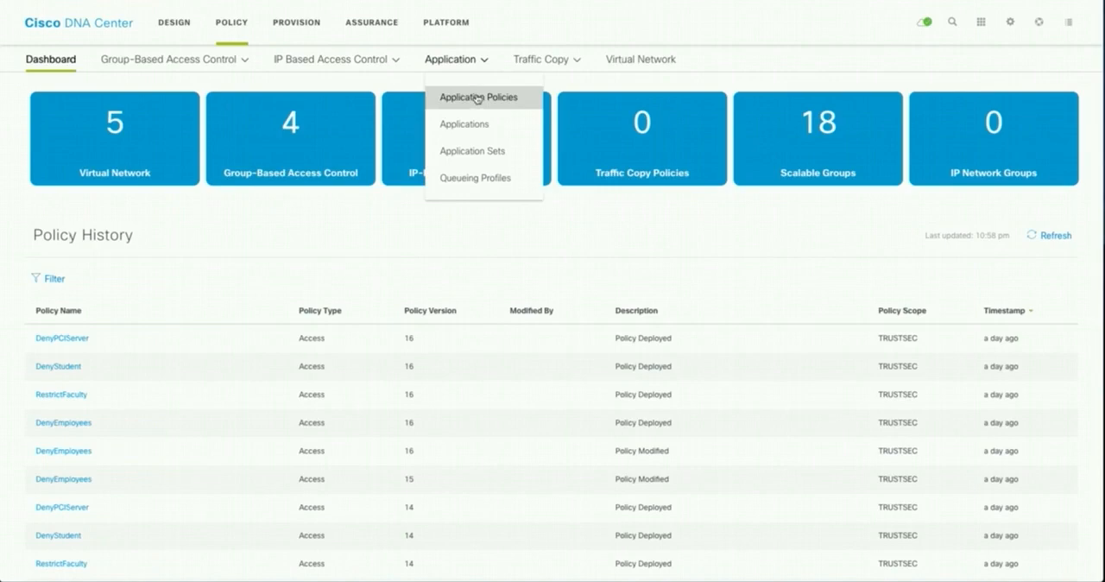
click(480, 97)
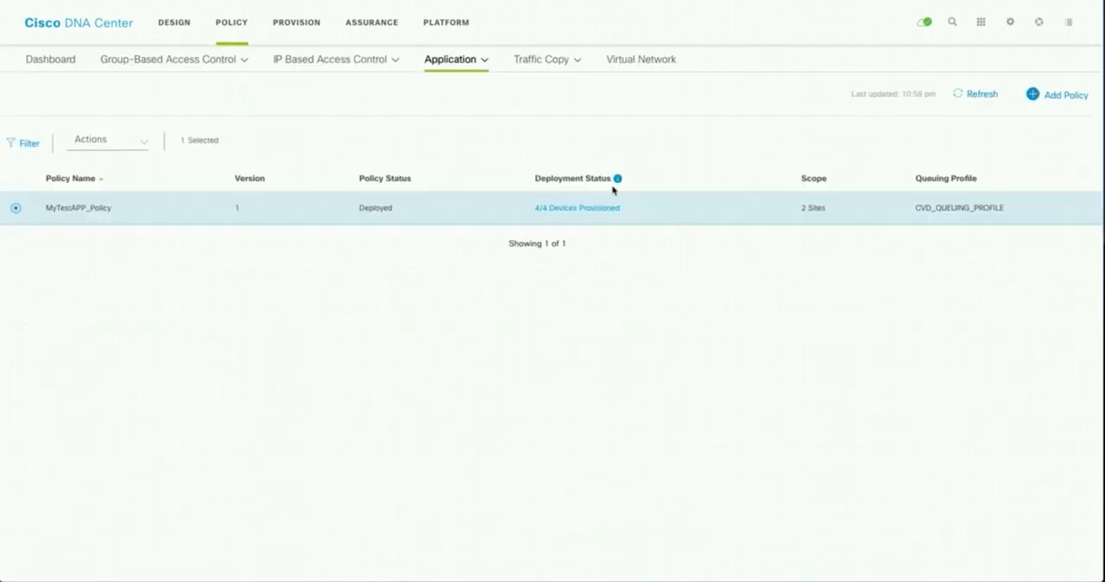
mouse_move(1032, 95)
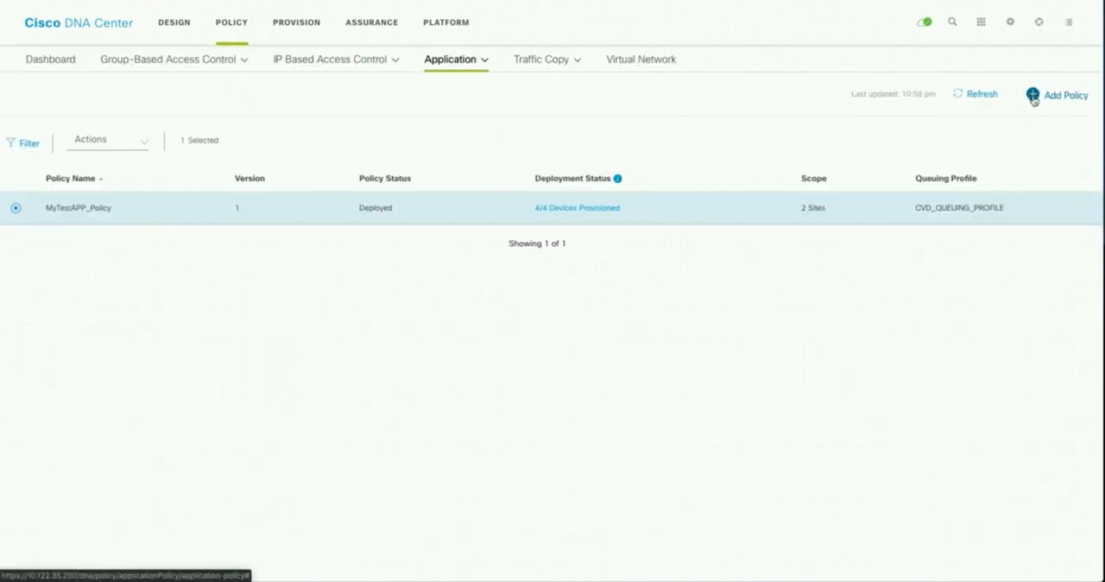
click(1062, 95)
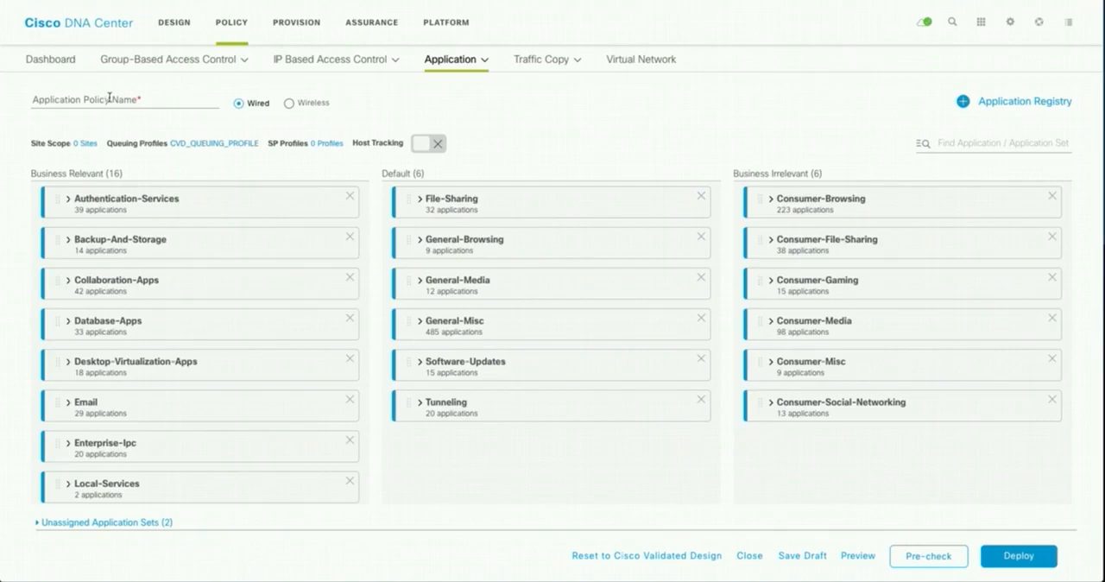
- Name the policy RTP12_App_Policy and review the Business Relevant column
text(RTP12+APP)
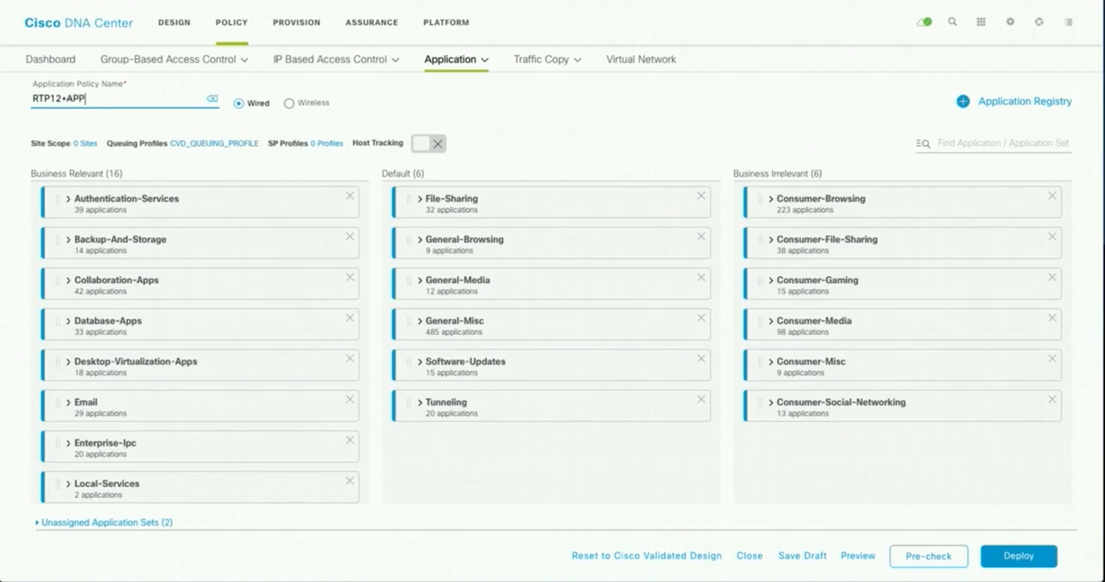
key(BackSpace)
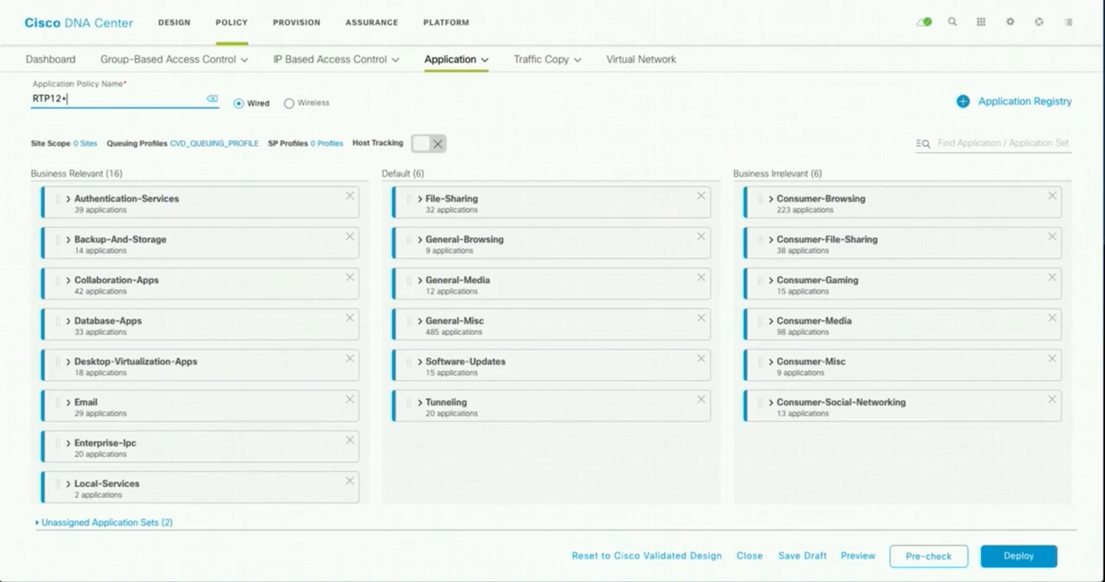
text(_App)
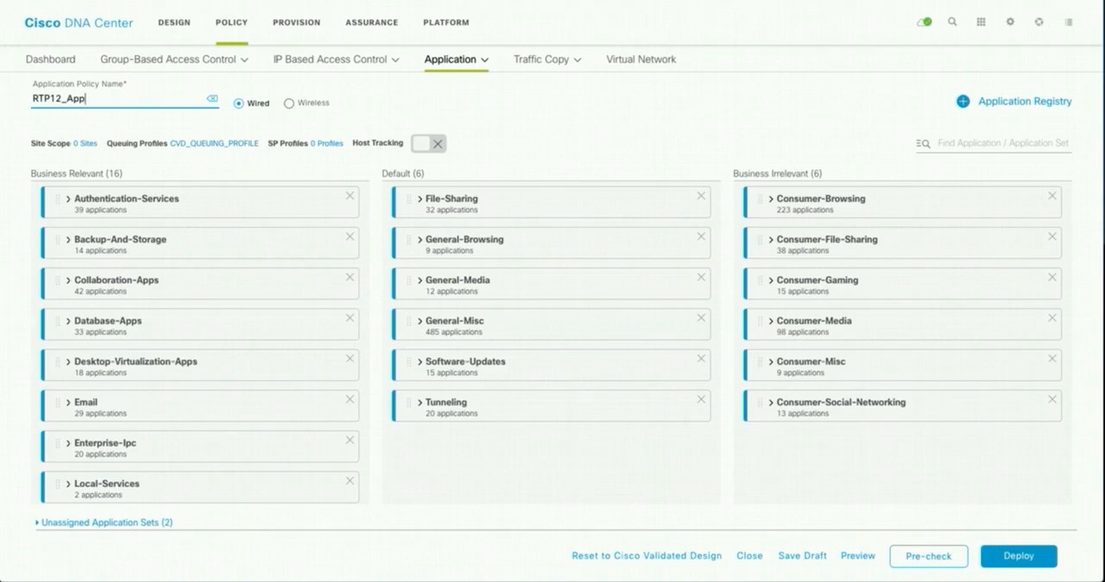
text(_Policy)
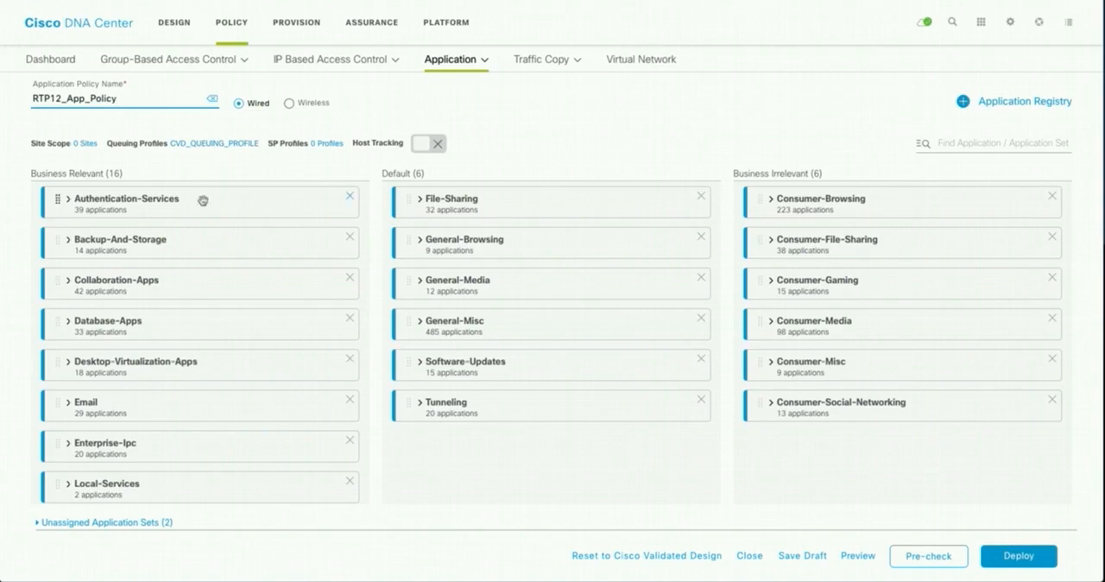
scroll(down, 3)
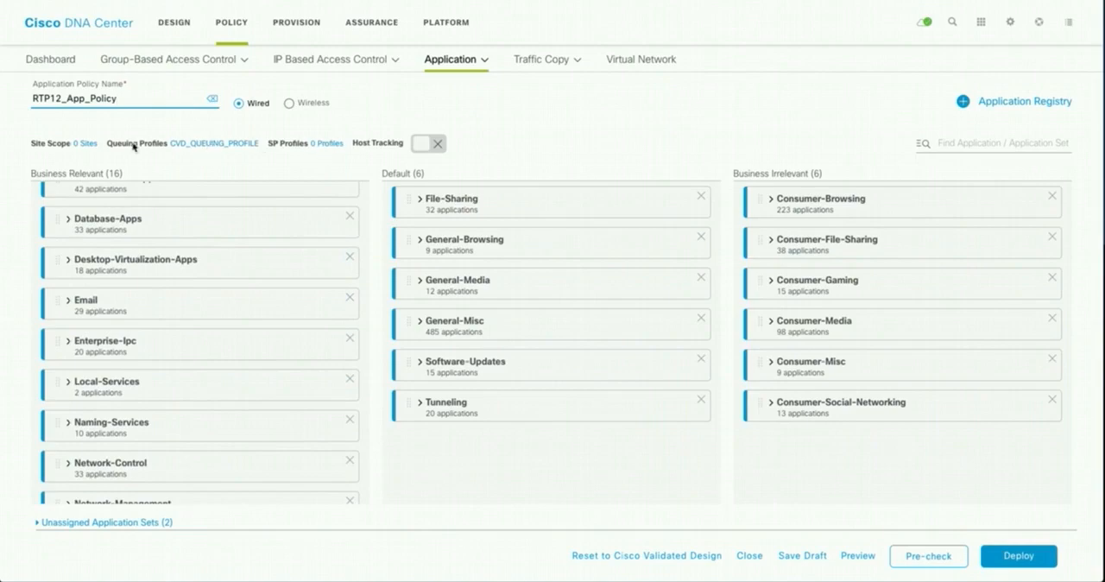
mouse_move(221, 155)
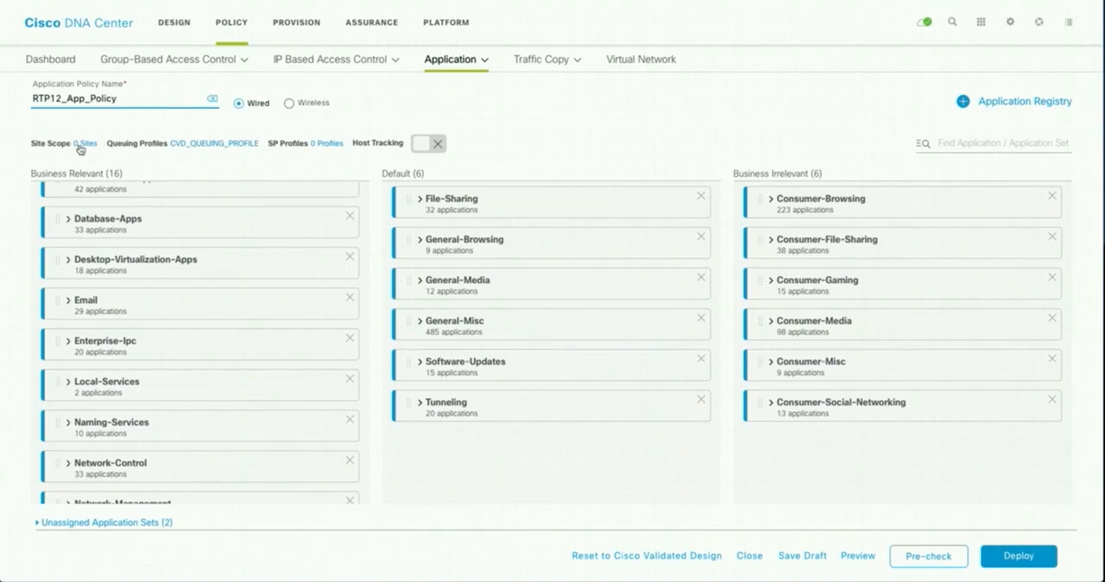
- Set the policy's site scope to RTP12, including floor RTP12-FLR-1
click(83, 138)
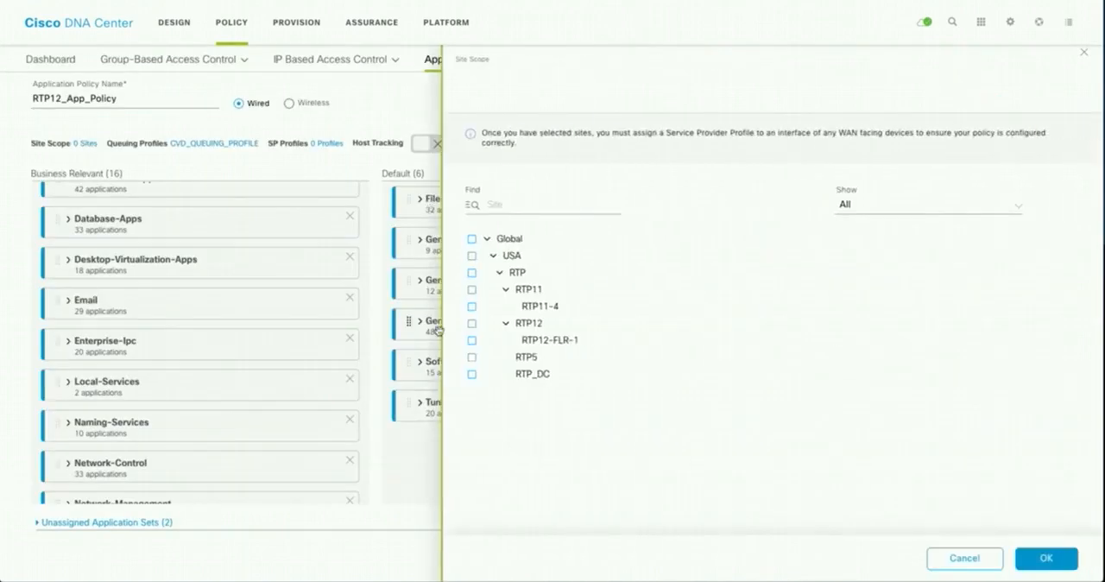
click(471, 323)
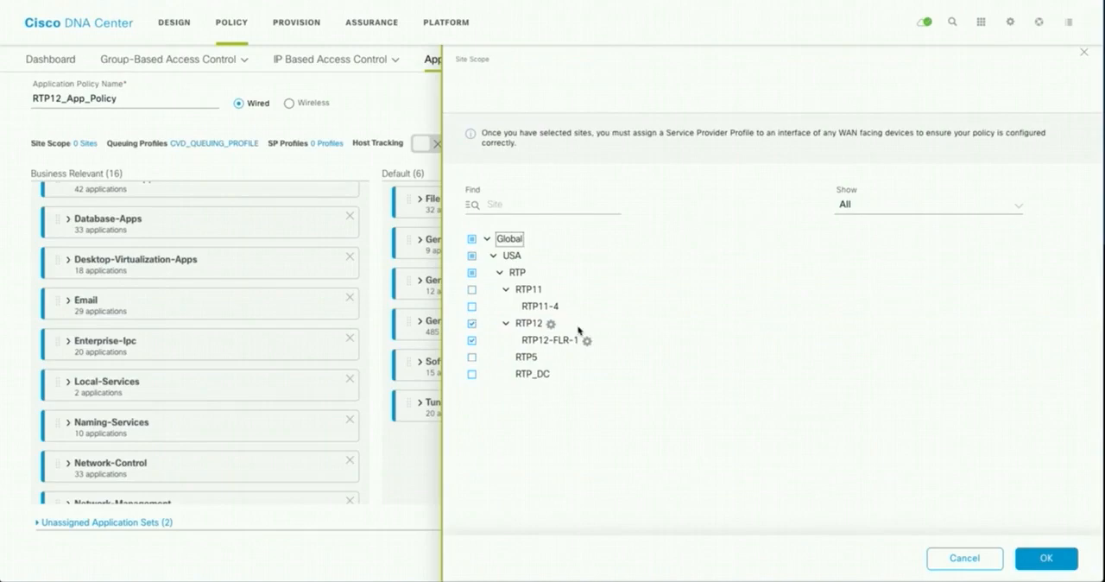
mouse_move(623, 342)
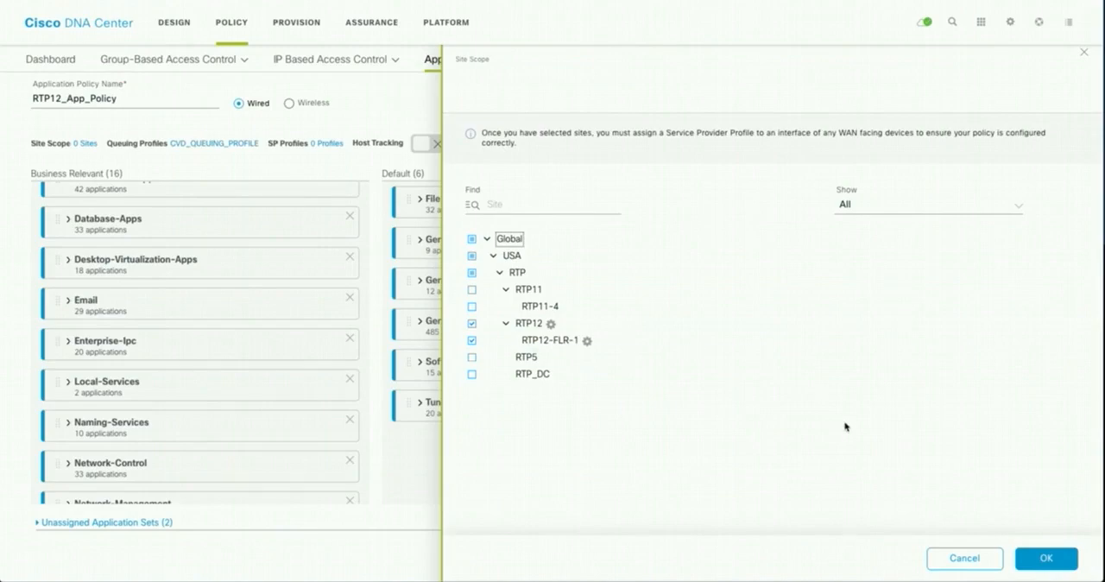
click(1053, 558)
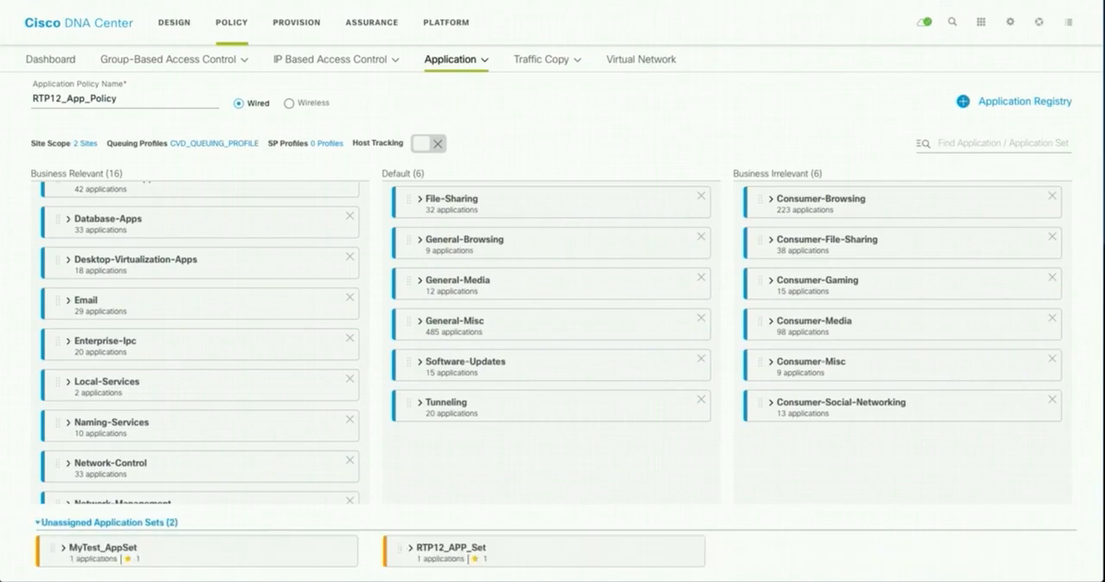
mouse_move(314, 175)
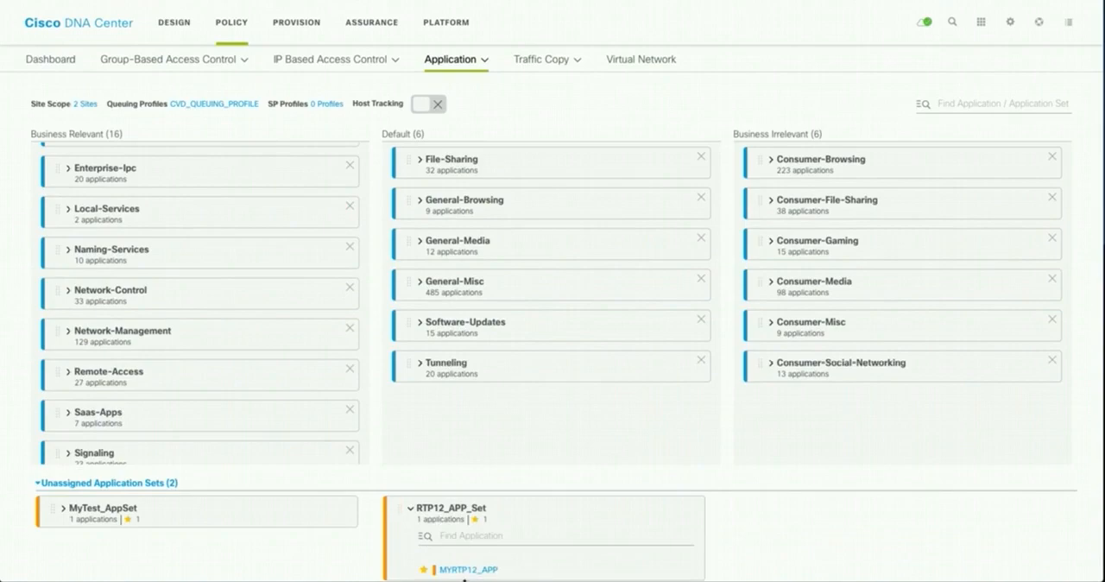
mouse_move(428, 532)
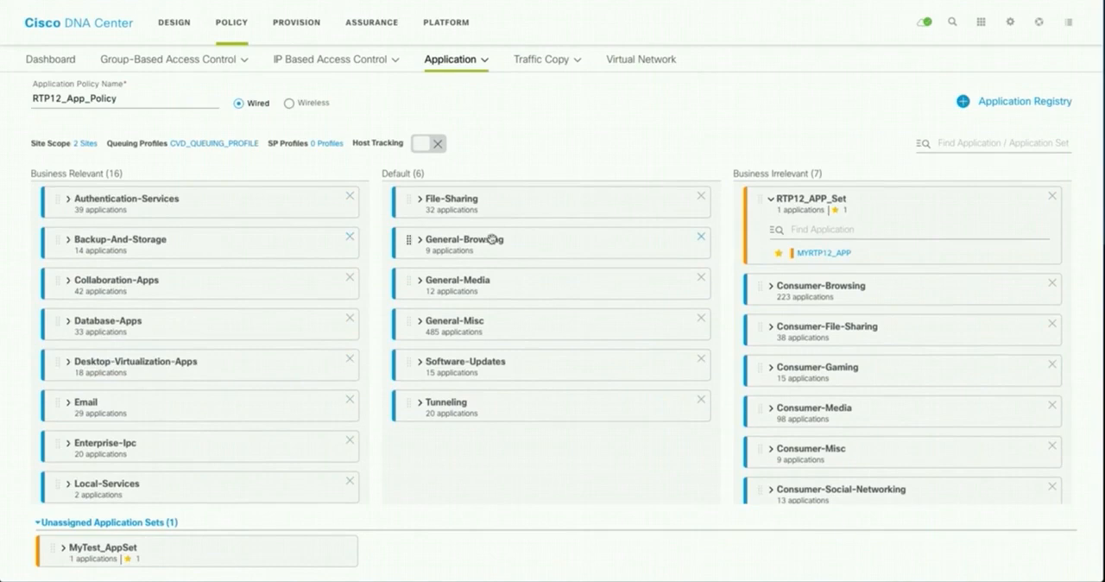
mouse_move(703, 188)
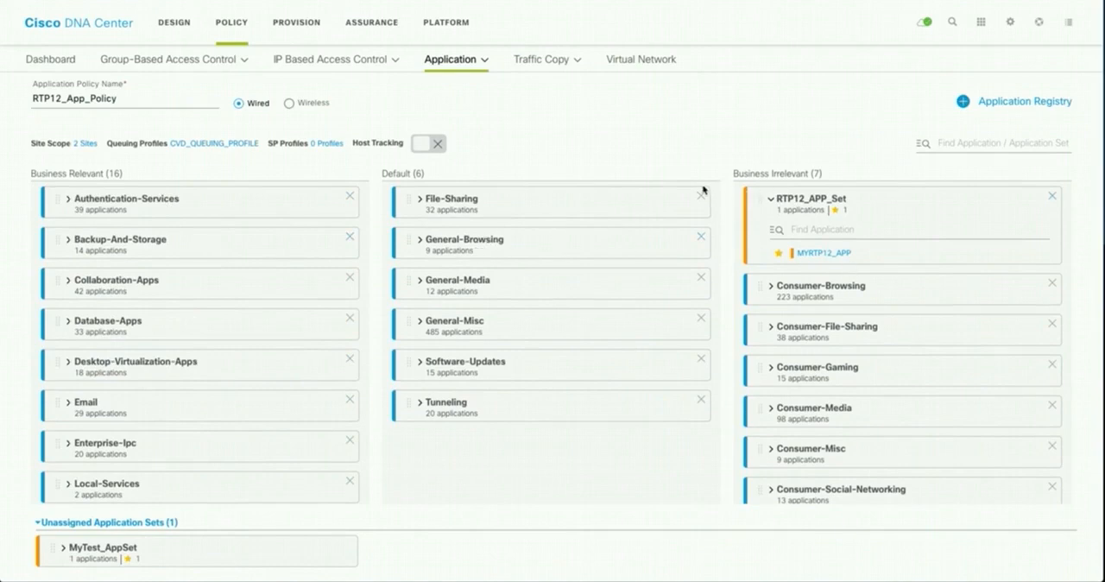
mouse_move(703, 190)
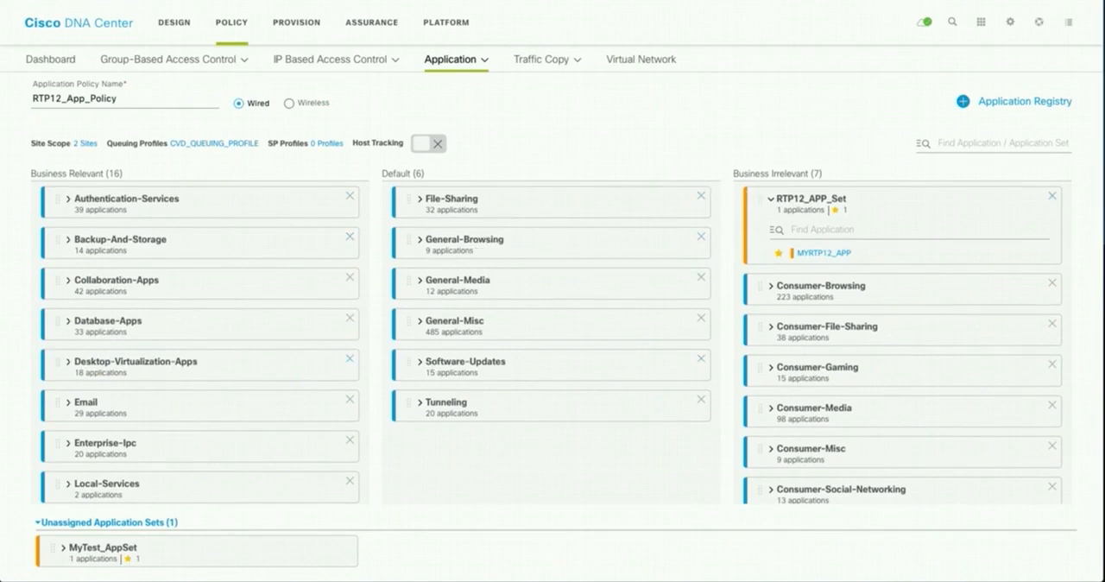
mouse_move(451, 318)
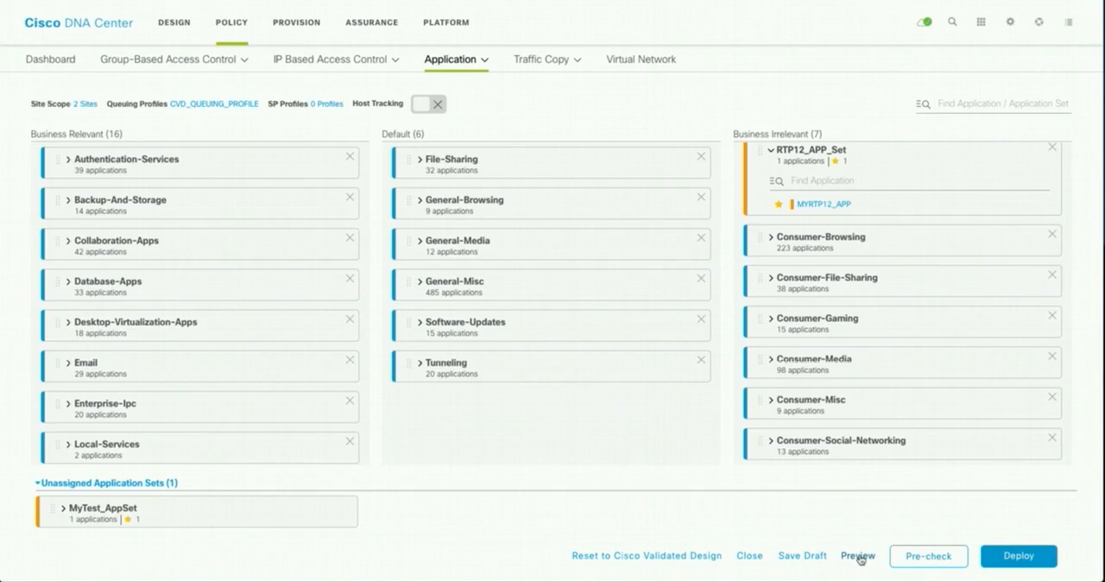
- Preview the policy and generate configuration changes for border router BR2-RTP12.cisco.com
click(860, 556)
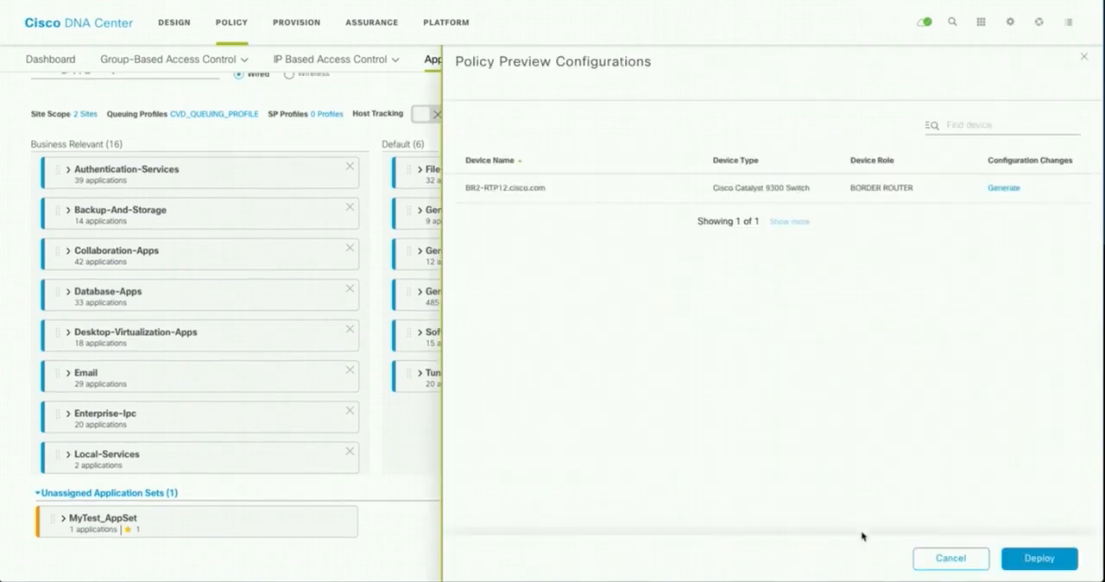
mouse_move(505, 188)
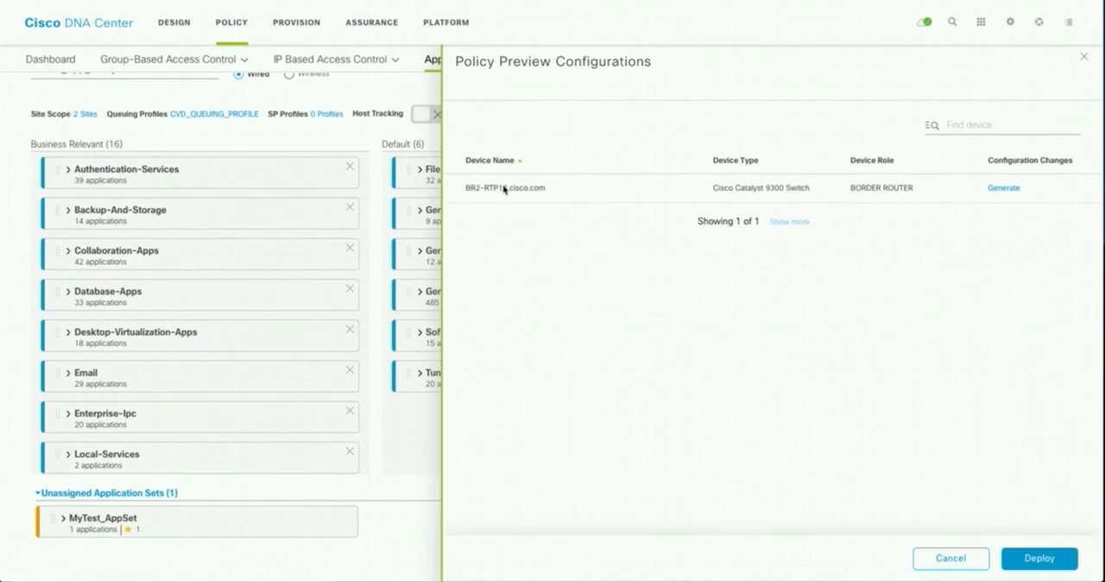
mouse_move(733, 223)
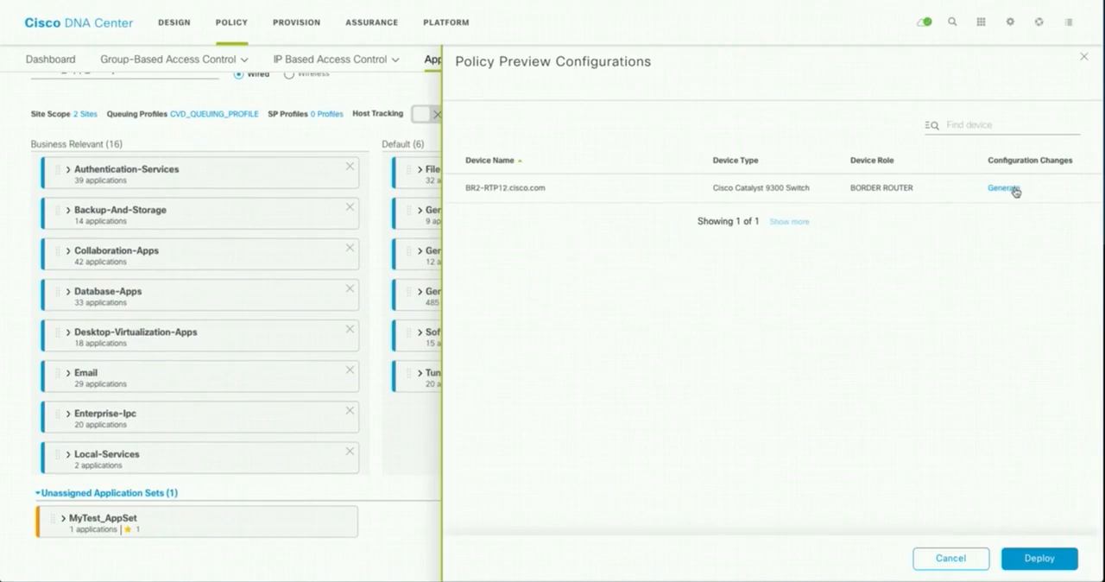
click(1006, 186)
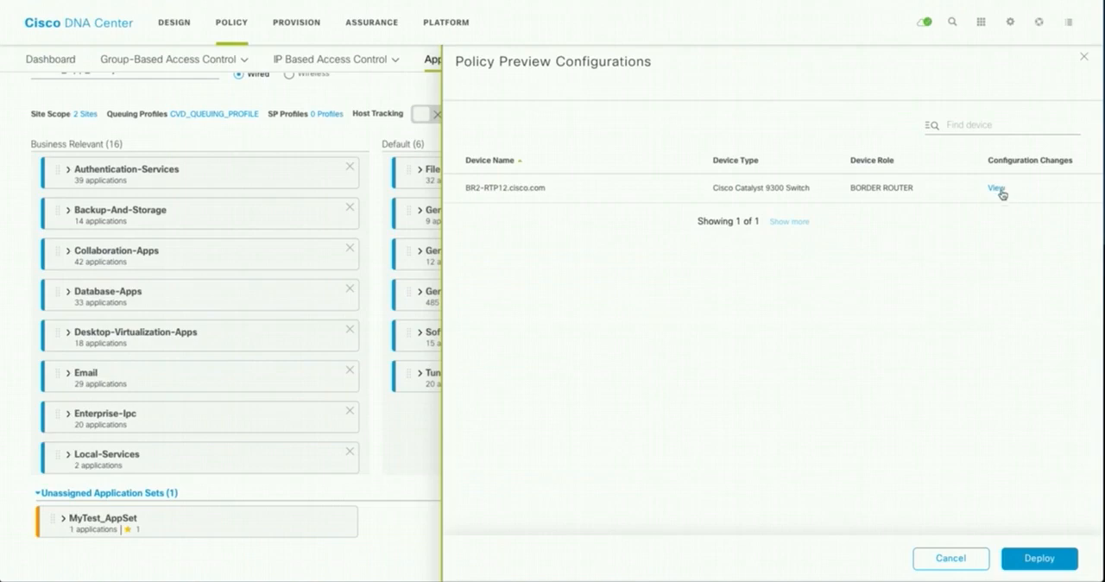
- Read through BR2-RTP12's generated QoS class maps and service policies, then start deployment
click(993, 187)
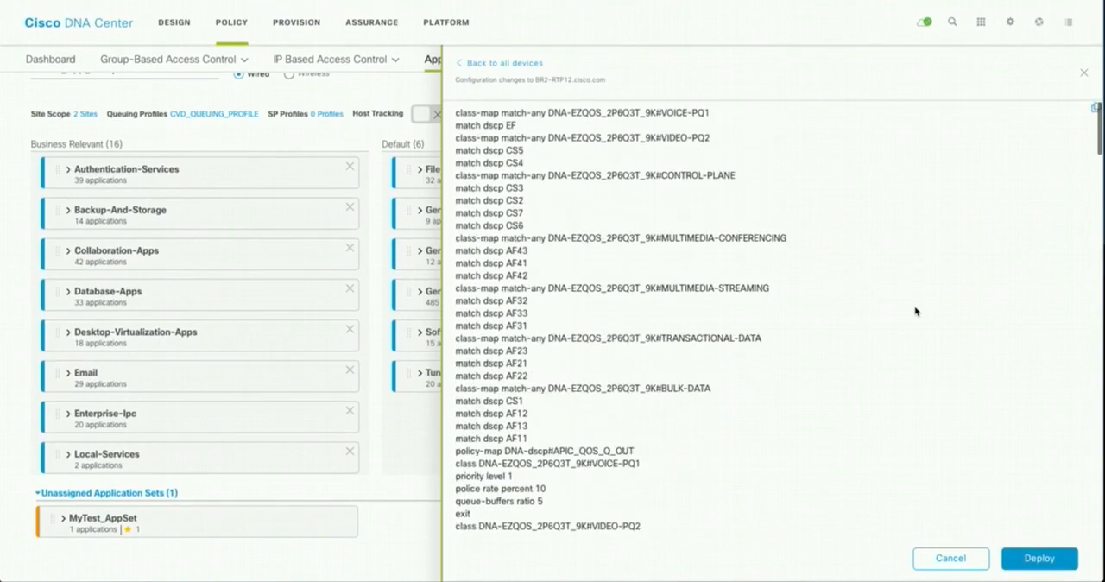
scroll(down, 3)
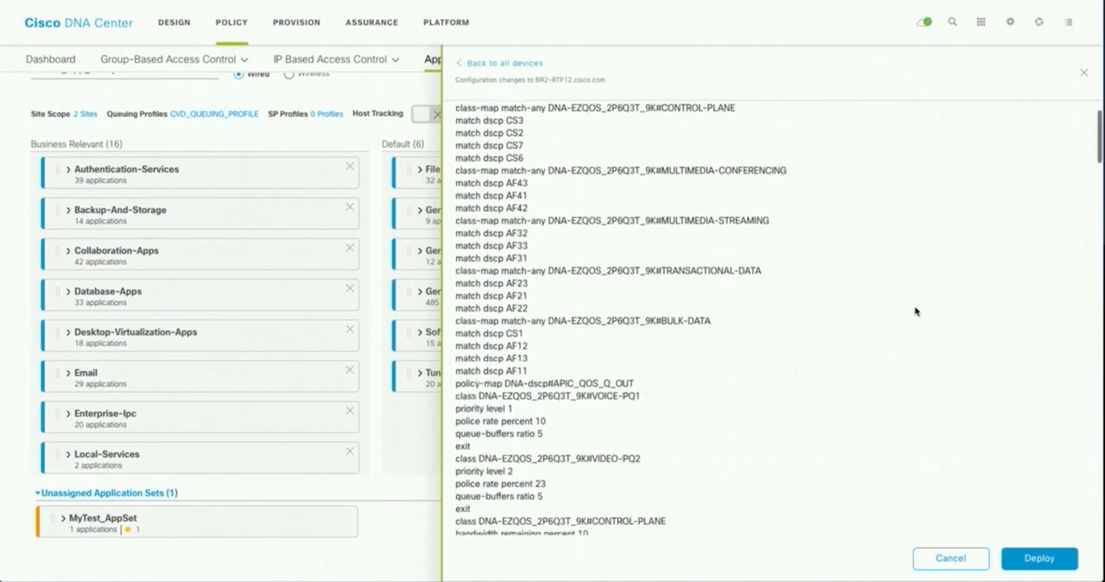
scroll(down, 3)
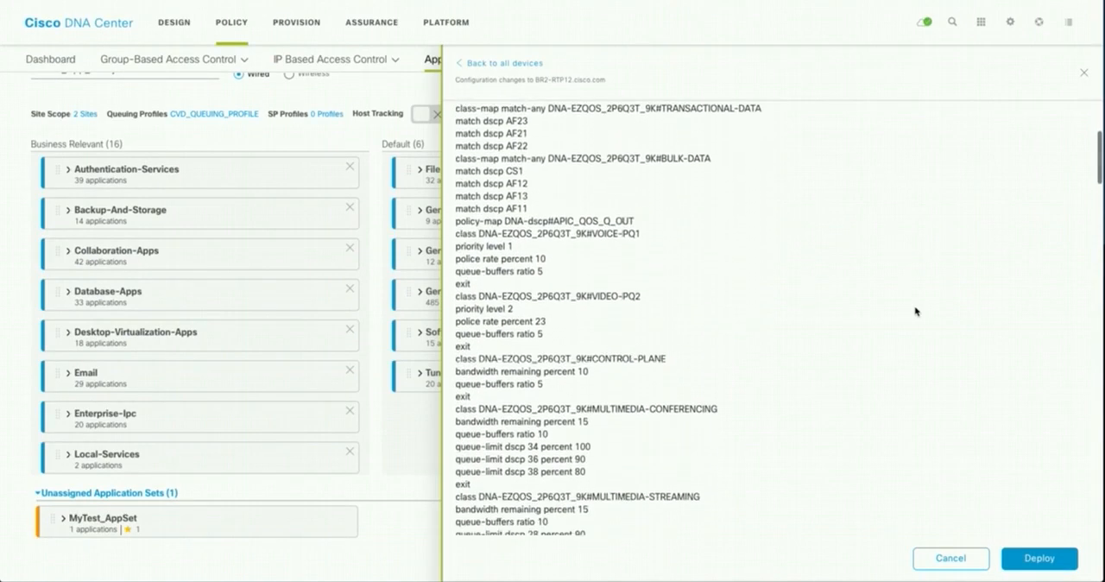
scroll(down, 3)
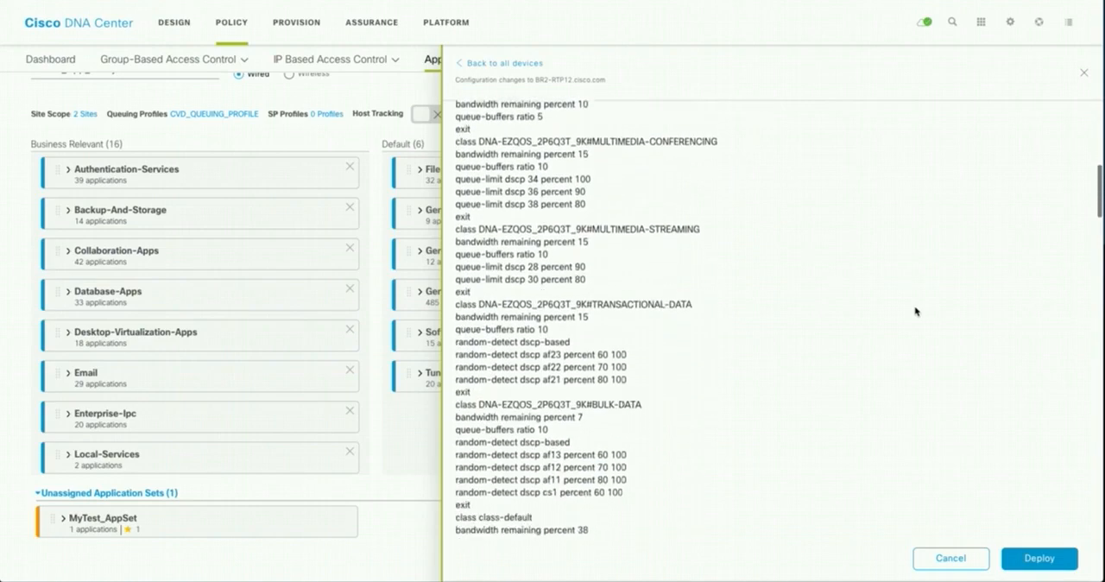
scroll(down, 3)
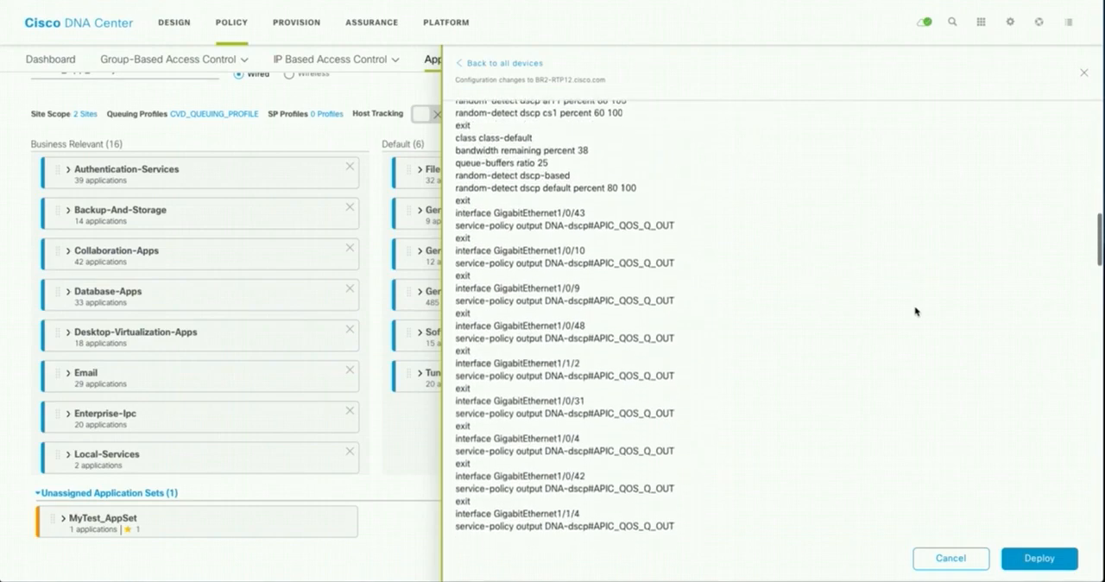
scroll(down, 3)
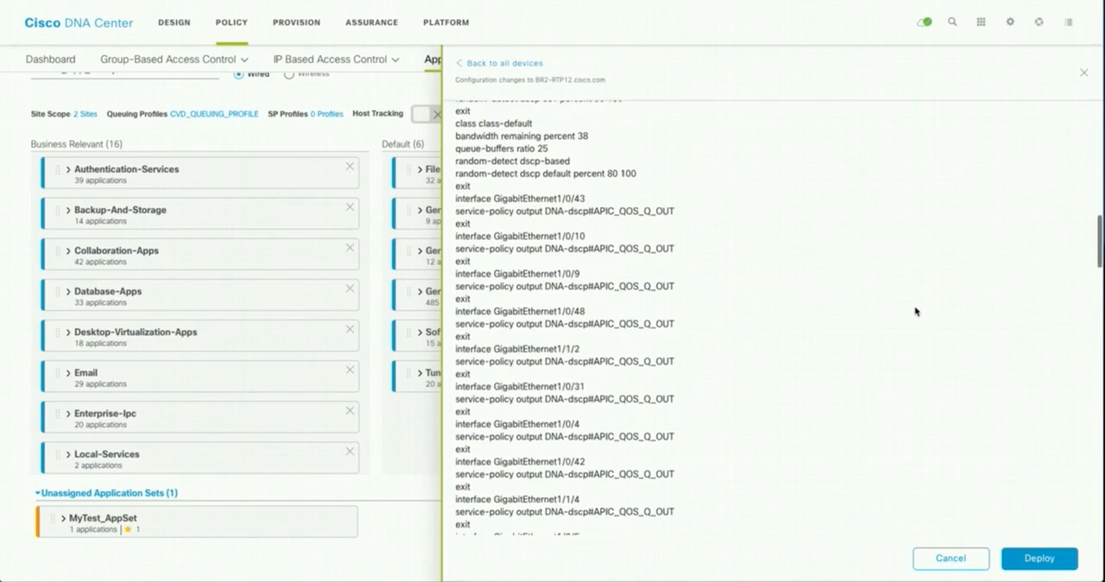
scroll(down, 3)
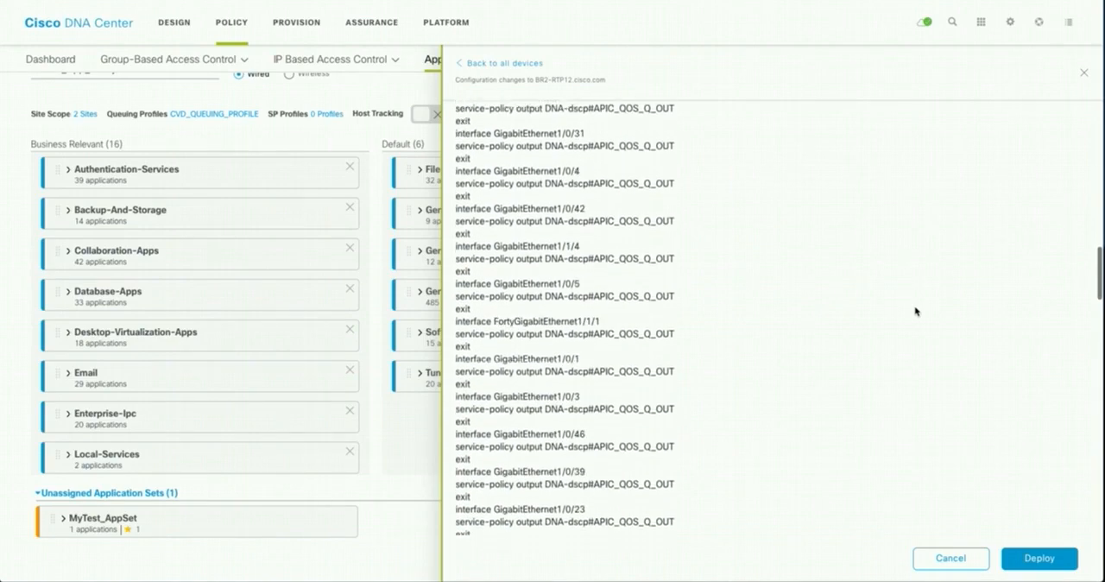
scroll(down, 3)
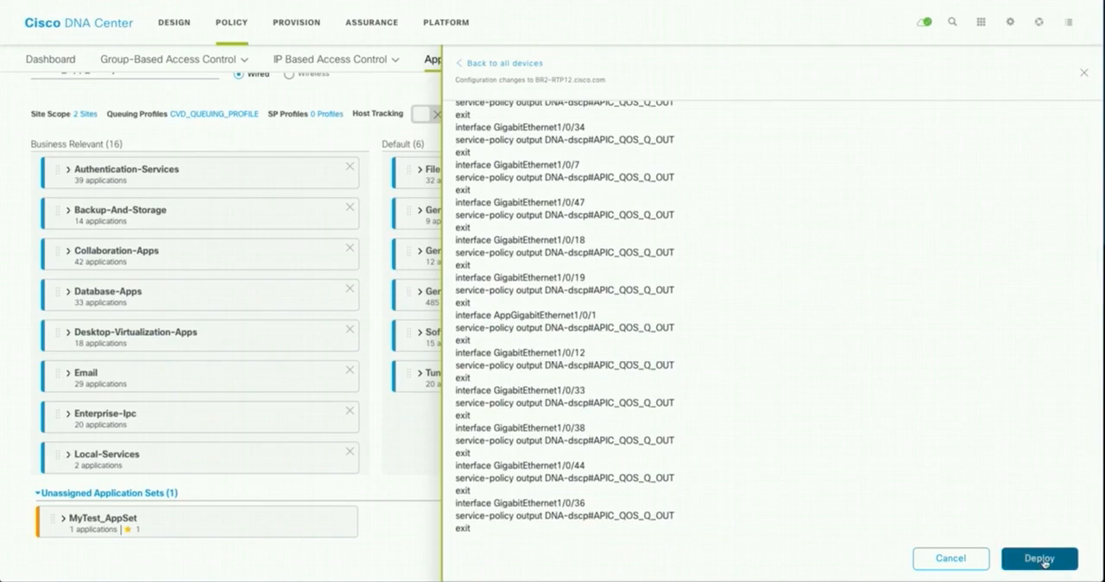
click(1040, 559)
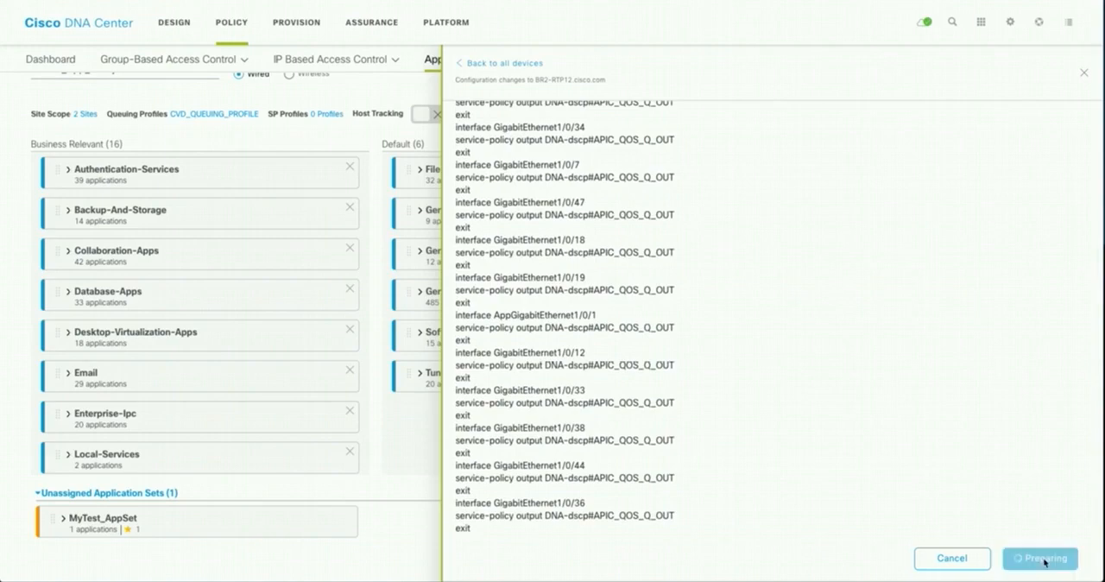
- Cancel the RTP12_App_Policy deployment and return to the policy editor
click(1036, 558)
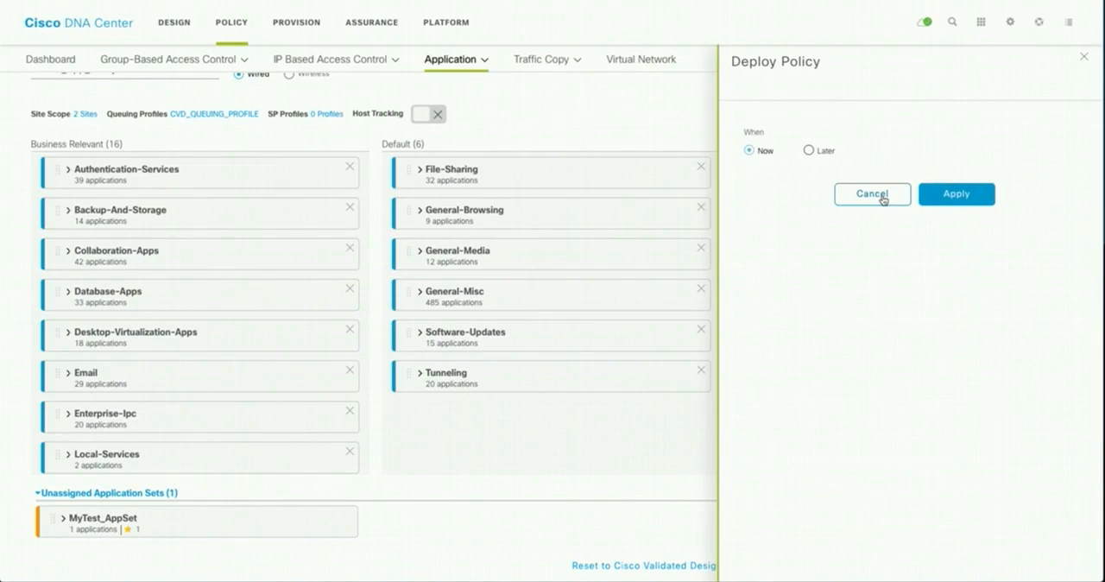
click(871, 193)
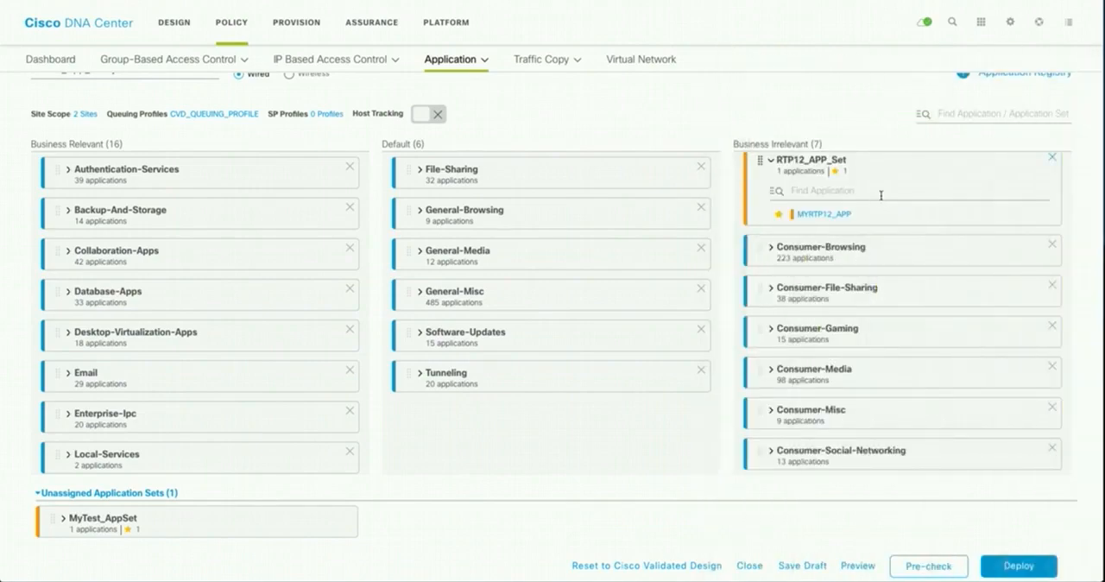